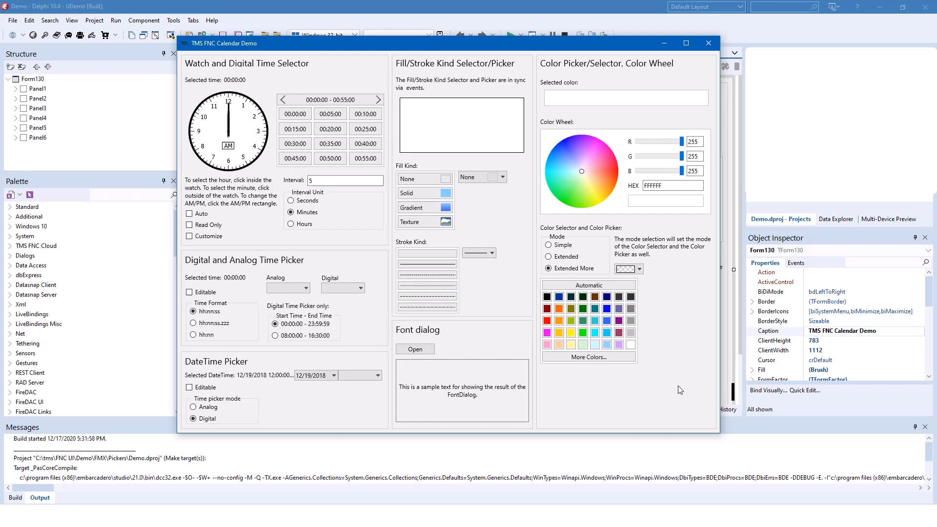
mouse_move(528, 317)
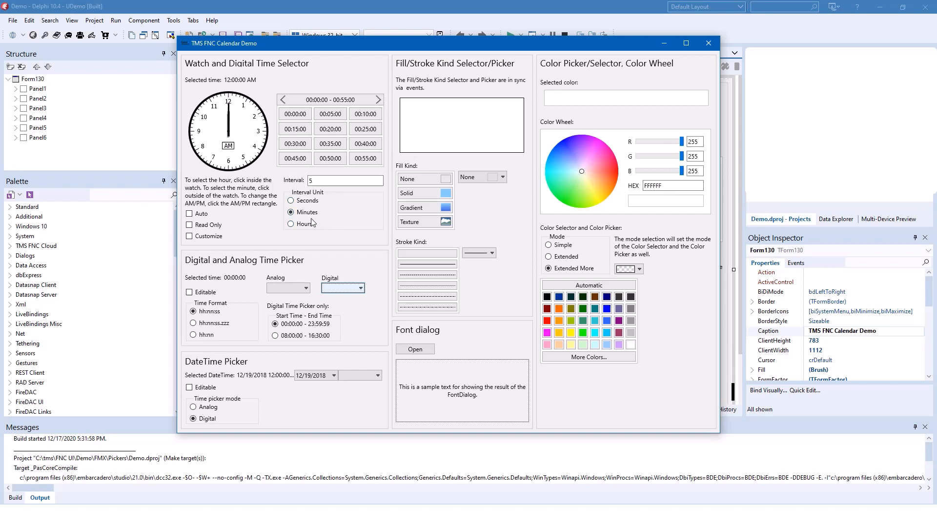
Set the calendar demo's watch to run on Auto and try the analog time dropdown
click(190, 214)
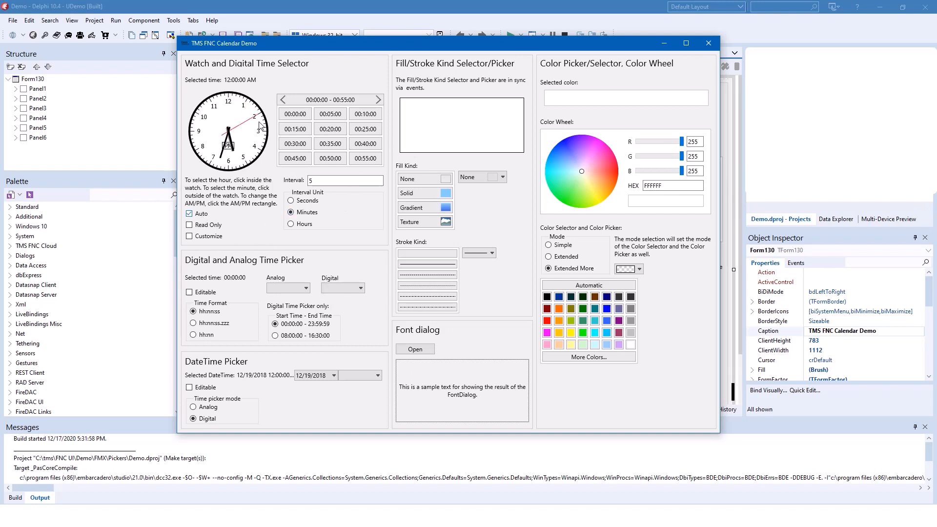
click(305, 287)
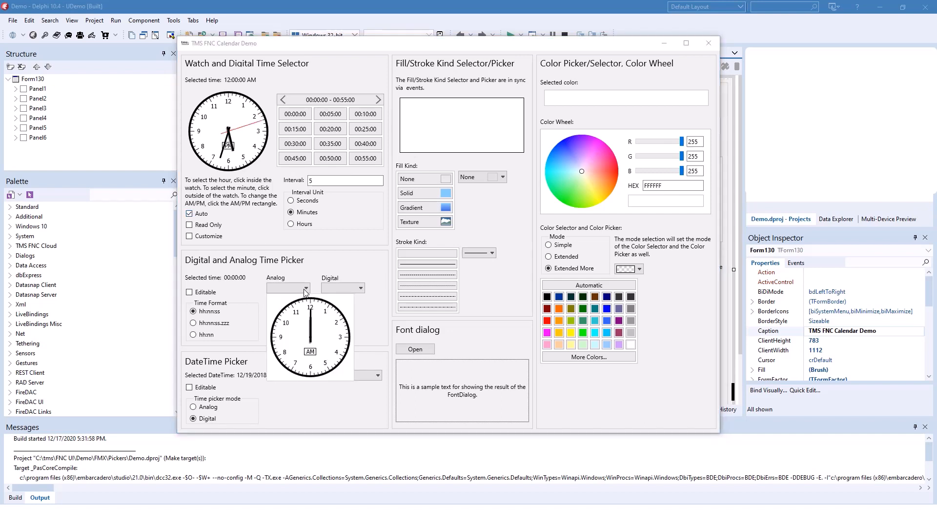
click(363, 288)
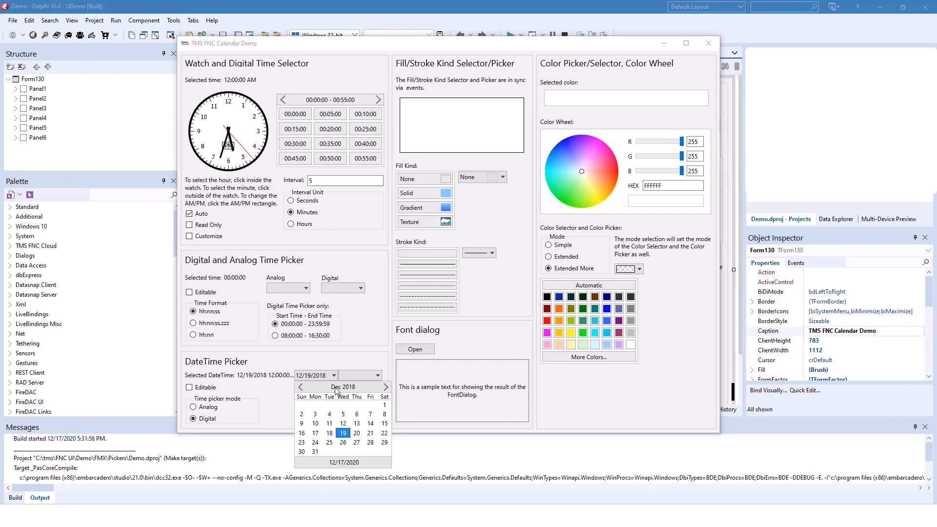
Close the DateTime calendar and switch the date-time picker to Analog mode
click(377, 375)
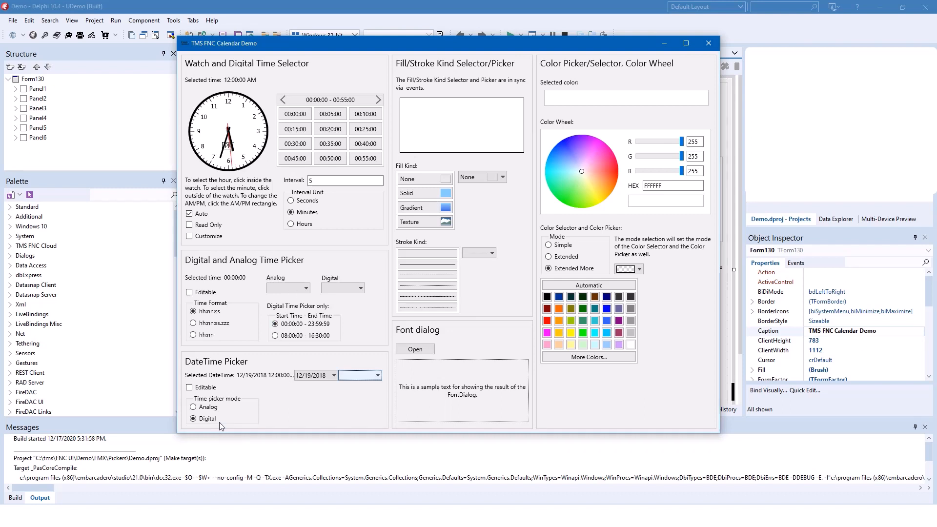
click(194, 407)
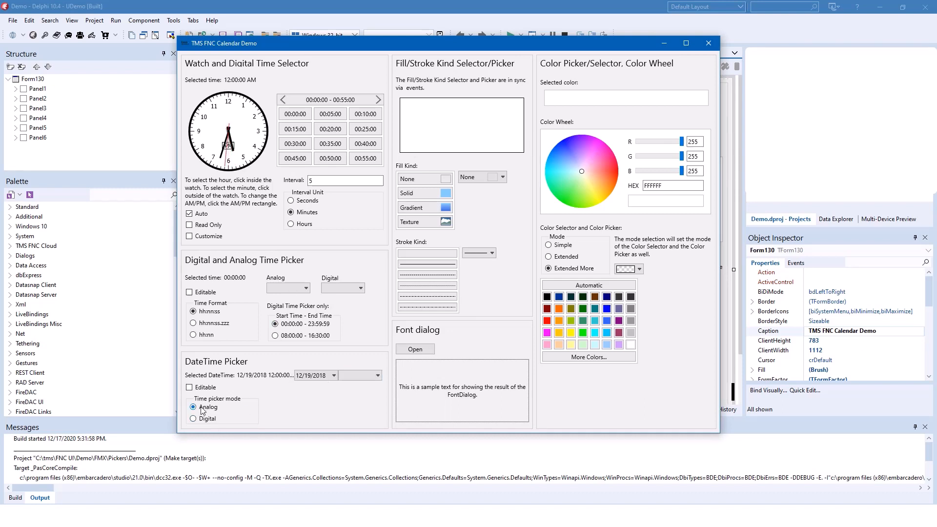
click(359, 376)
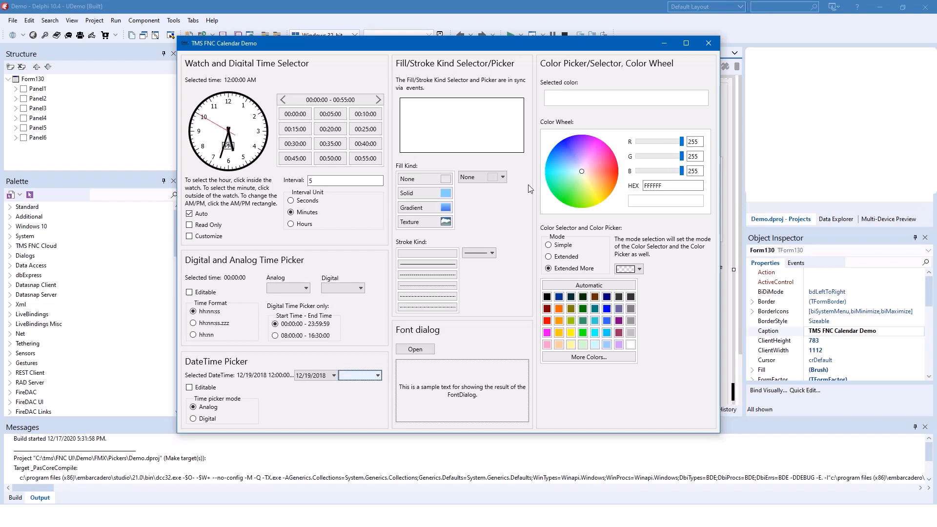
mouse_move(609, 112)
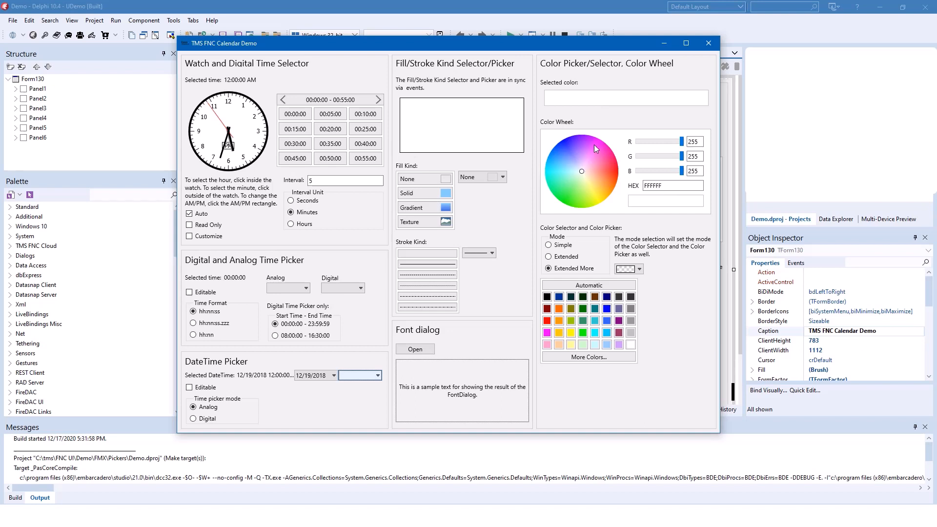
click(548, 256)
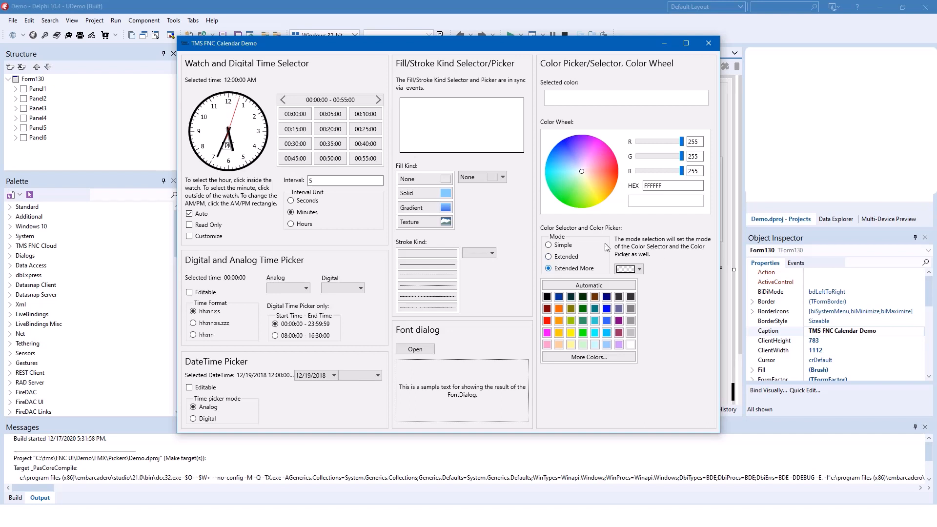
click(549, 245)
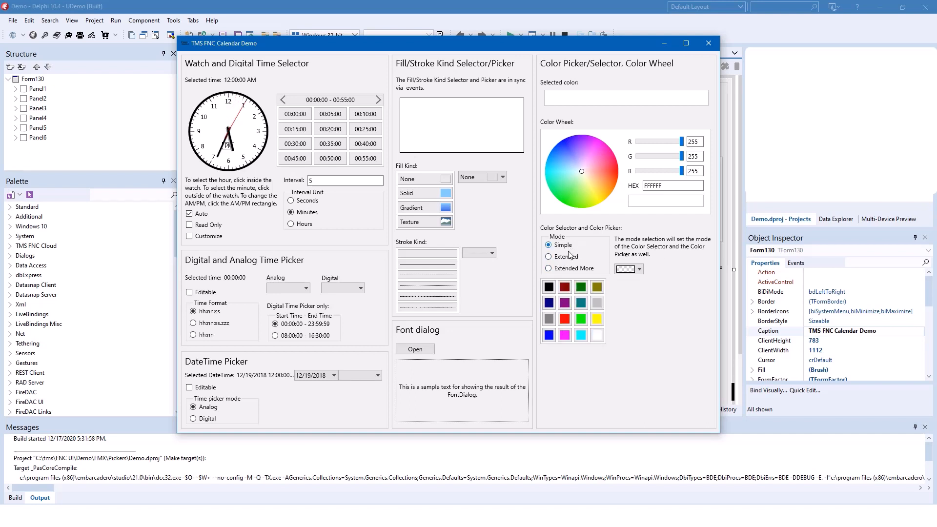
click(549, 268)
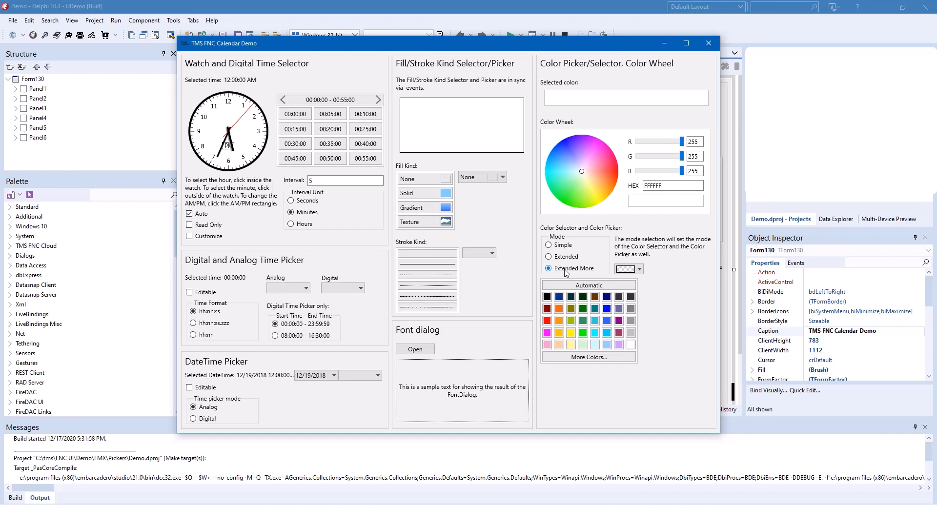
click(548, 269)
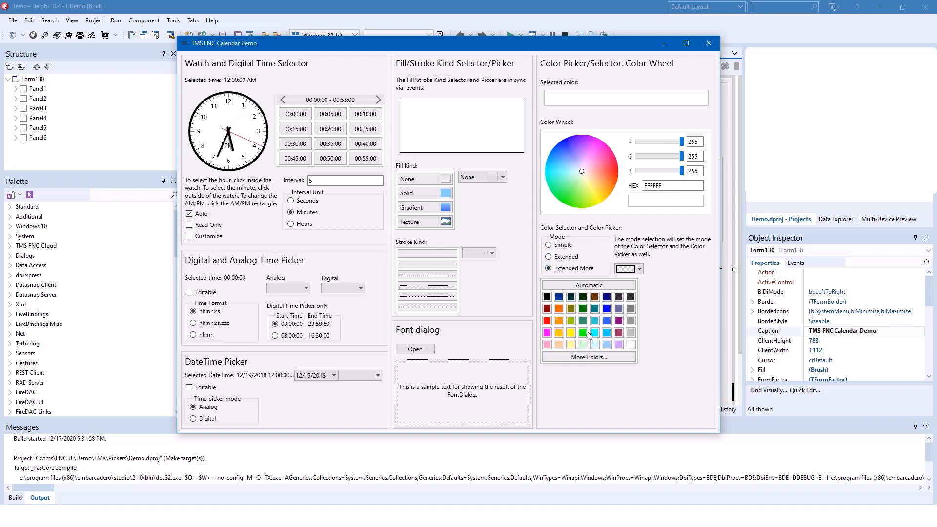
click(588, 357)
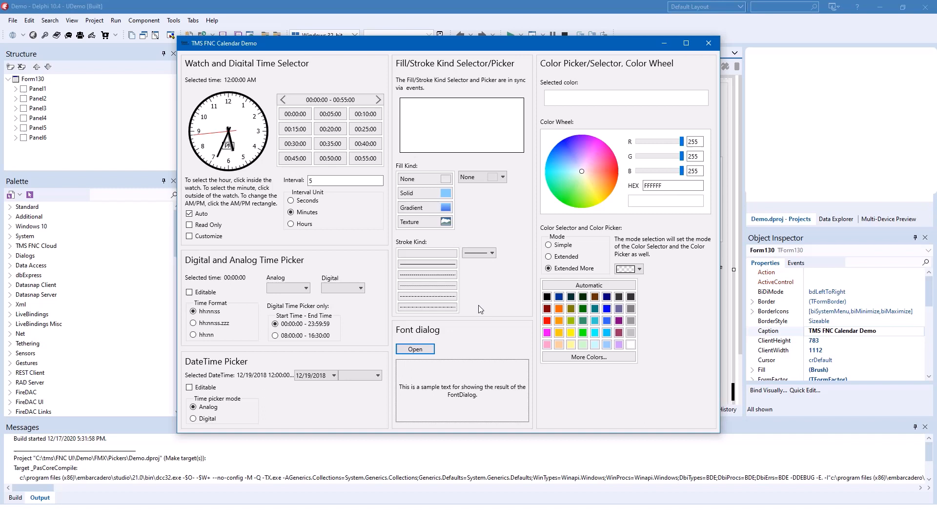
mouse_move(514, 235)
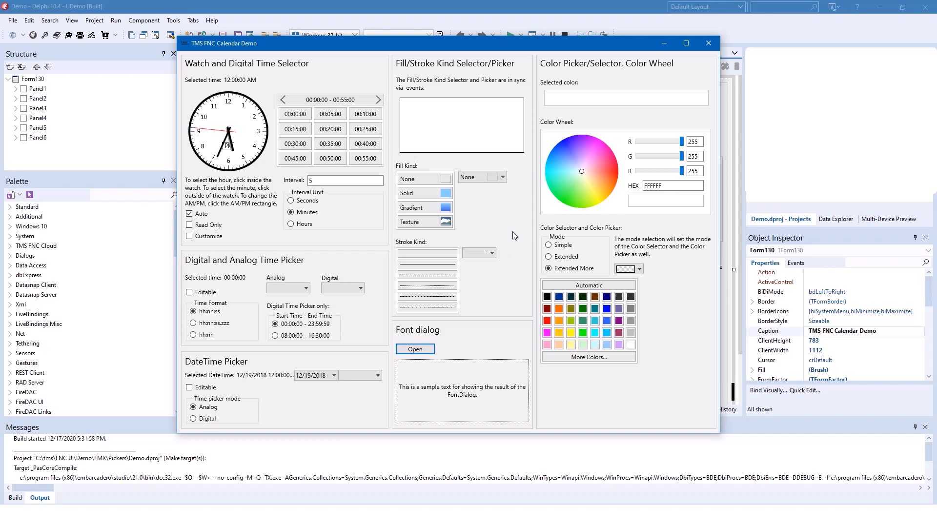
mouse_move(483, 211)
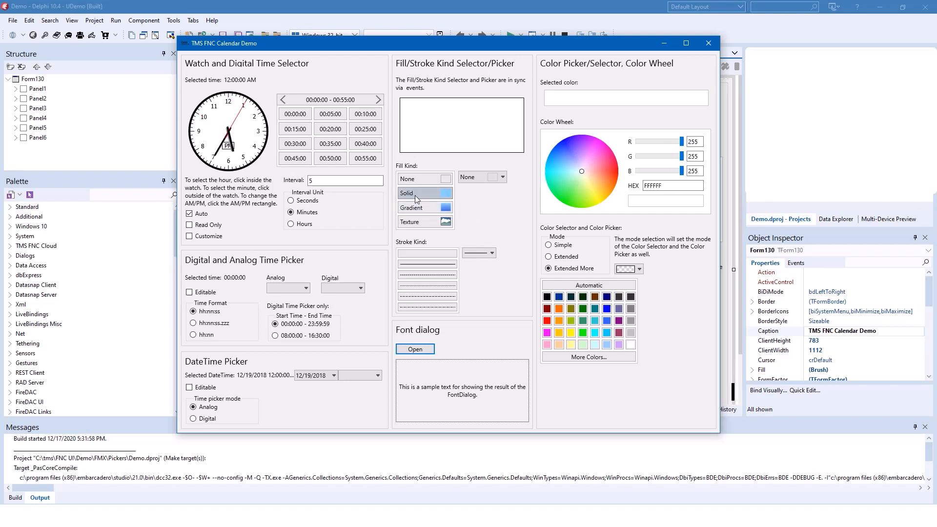
Preview the Gradient fill kind, then leave the preview box on the Texture fill
click(425, 207)
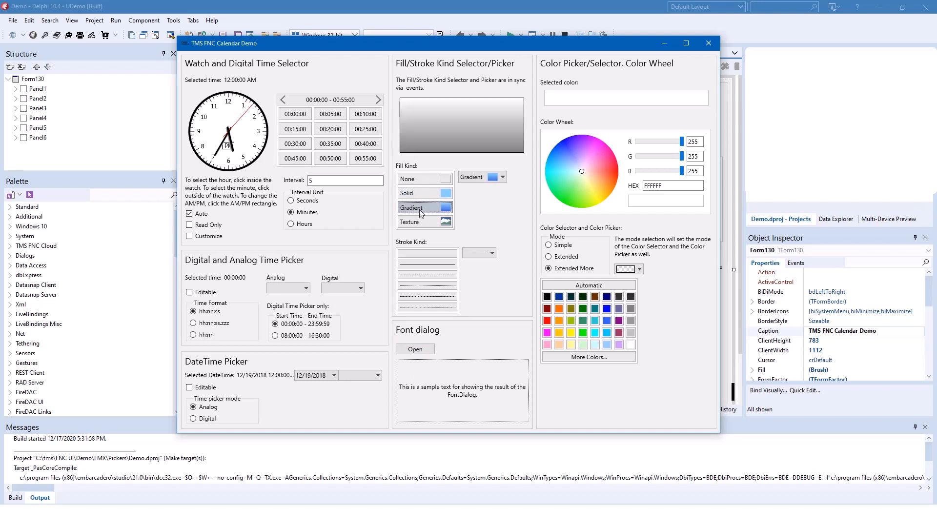
click(423, 222)
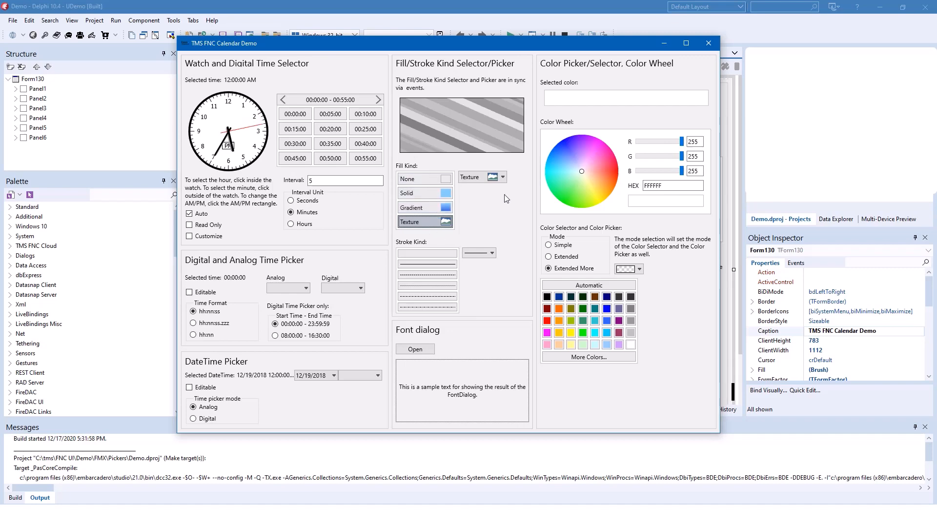
click(503, 176)
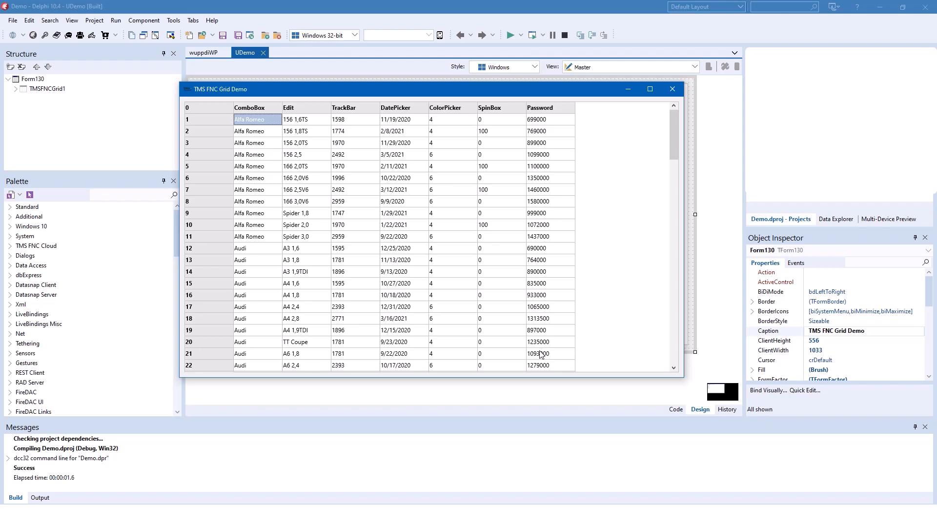
mouse_move(539, 233)
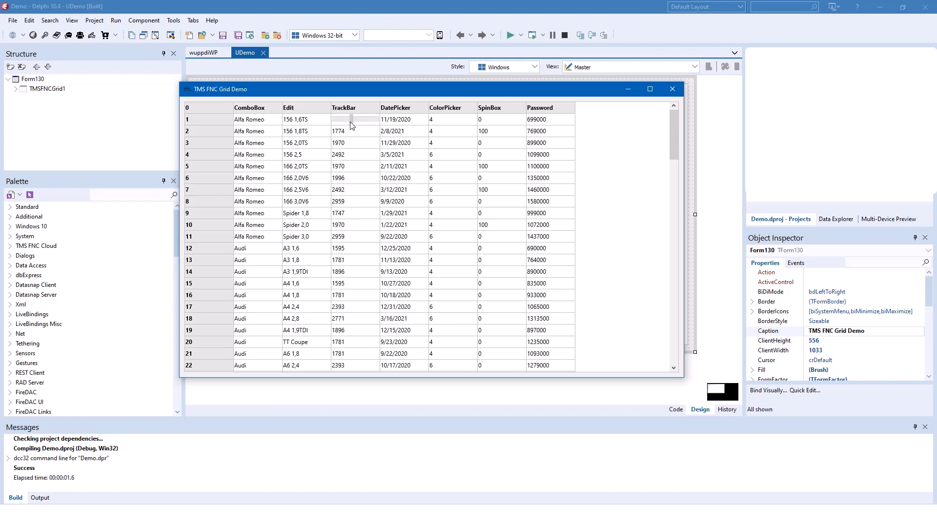
Show and close the DatePicker calendar on the first Alfa Romeo row
click(424, 119)
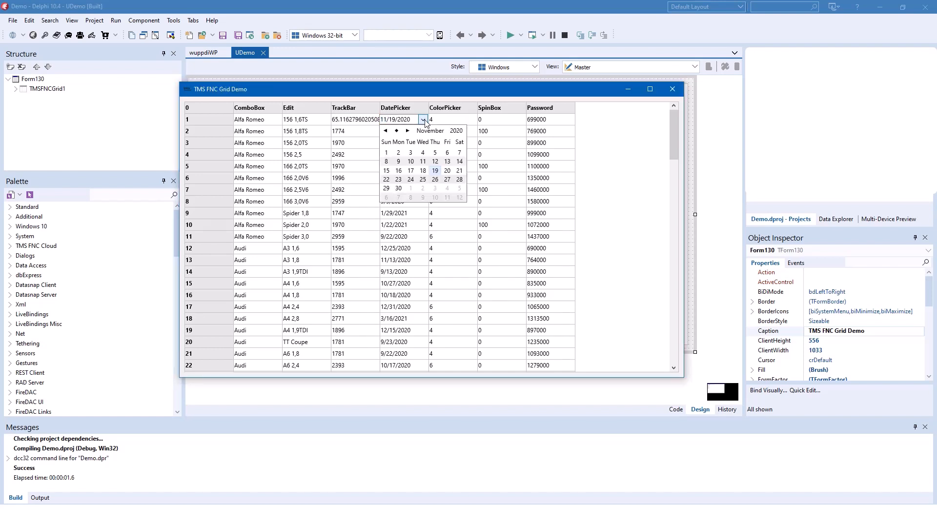
click(473, 119)
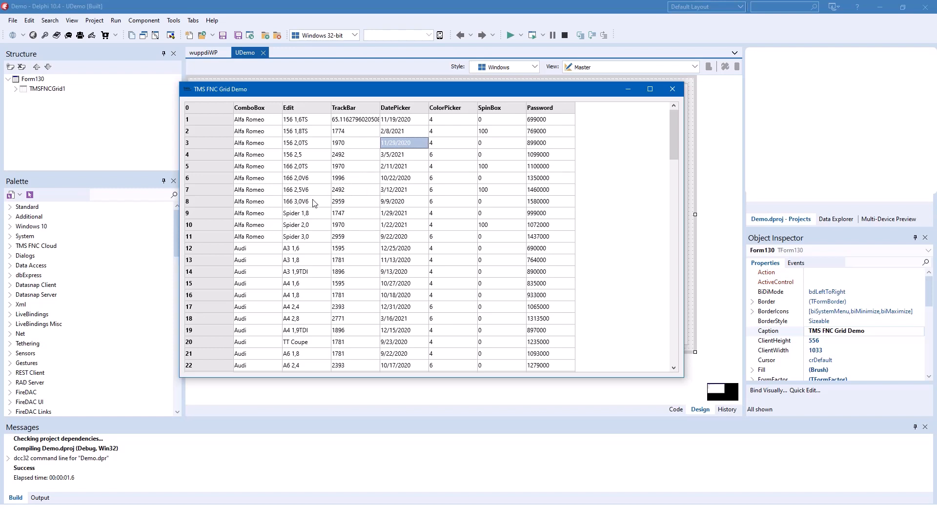
mouse_move(216, 186)
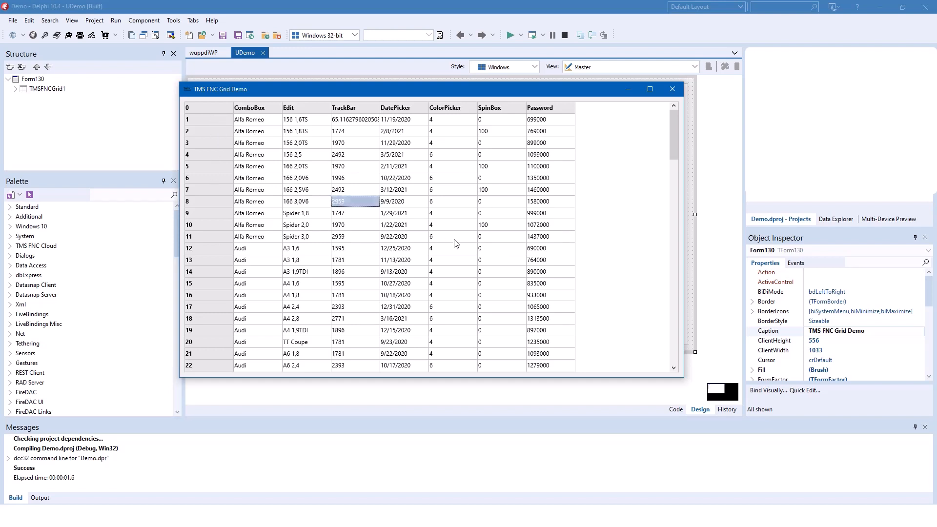
mouse_move(456, 233)
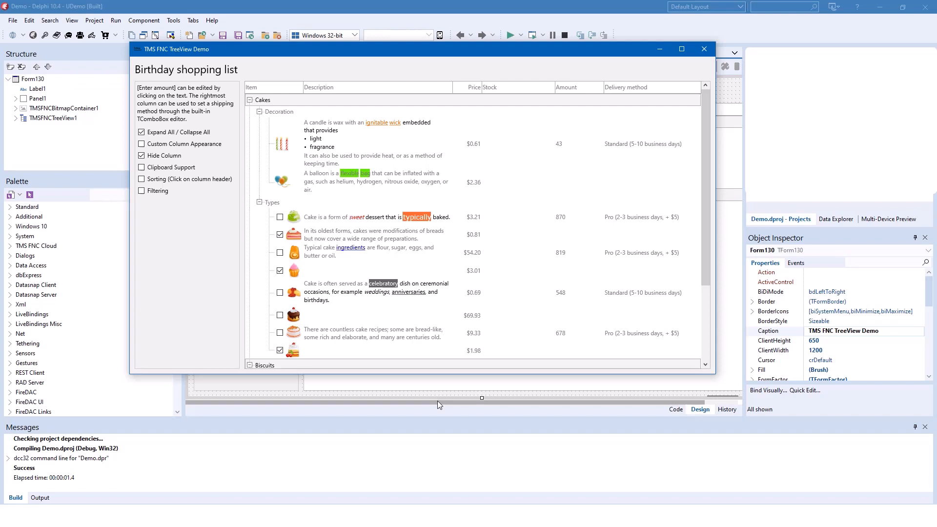
Select the balloon item, enable sorting and sort the shopping list by Price
click(376, 182)
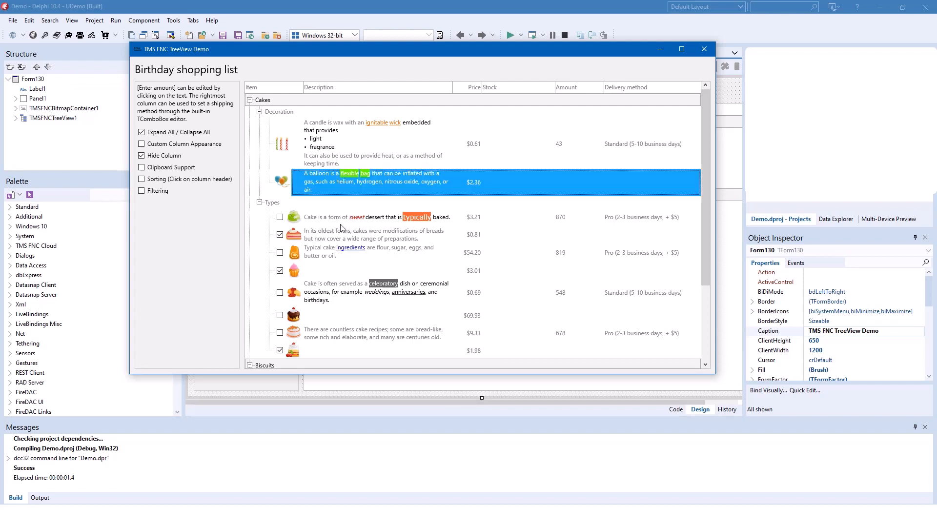
mouse_move(282, 188)
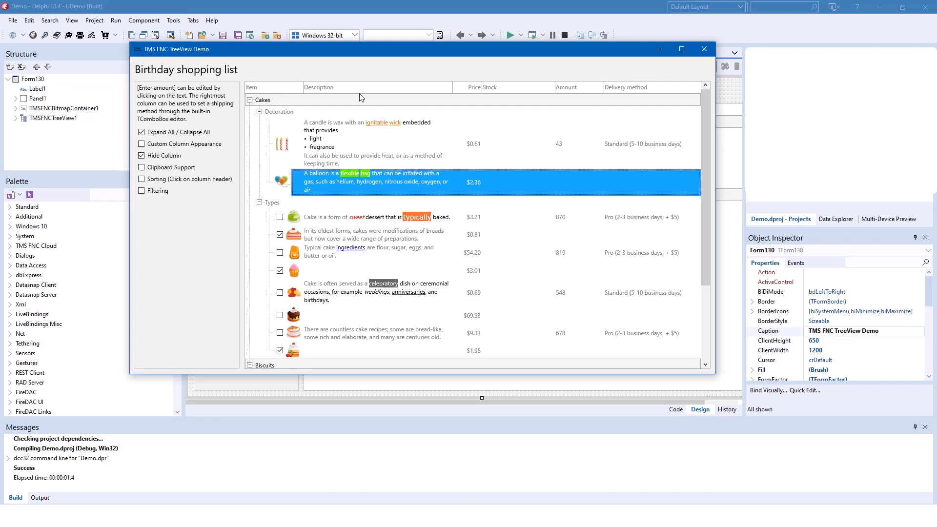
mouse_move(351, 191)
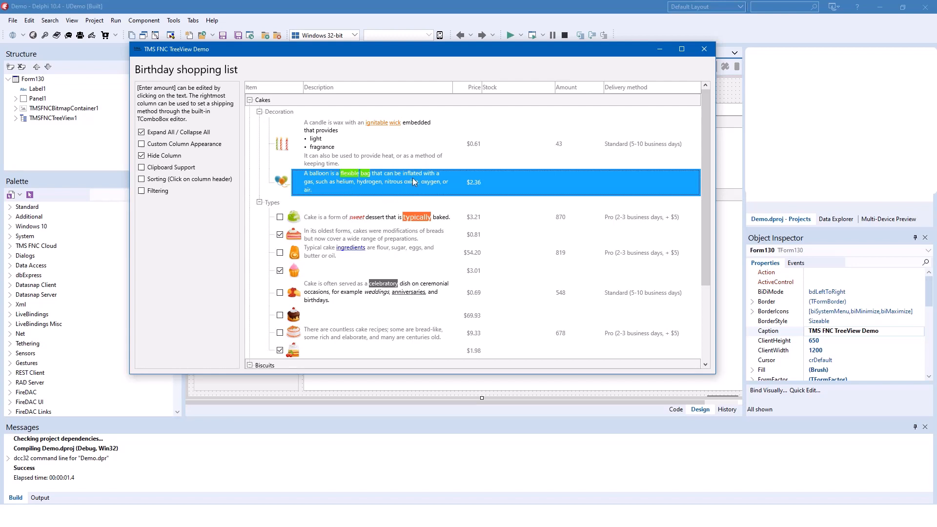
click(142, 178)
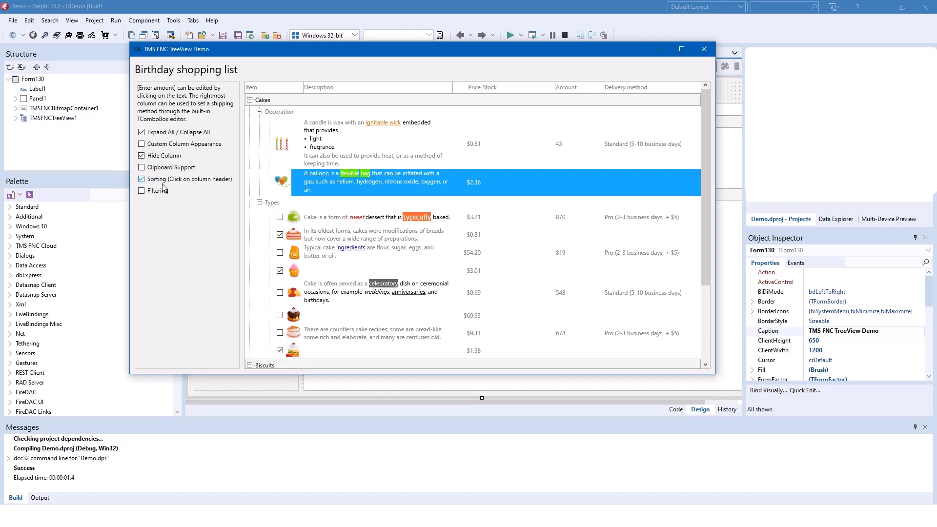
click(469, 87)
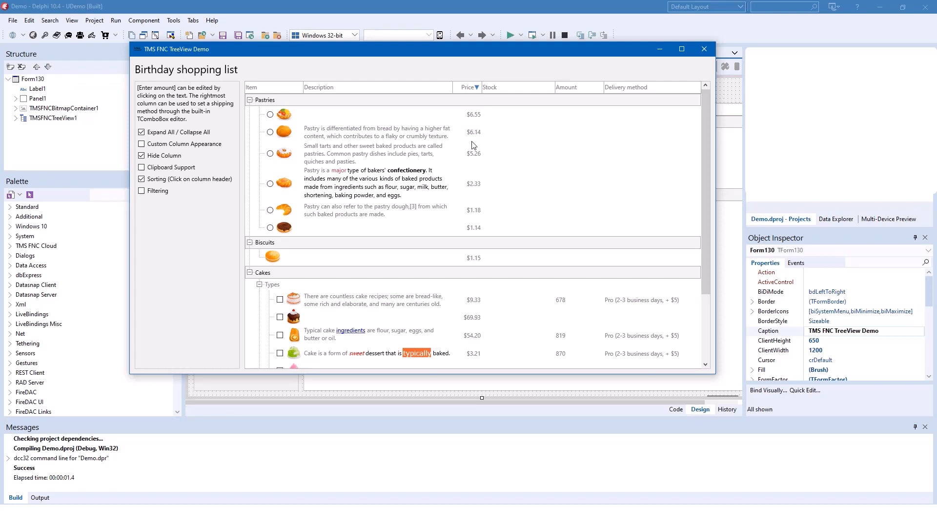
mouse_move(373, 223)
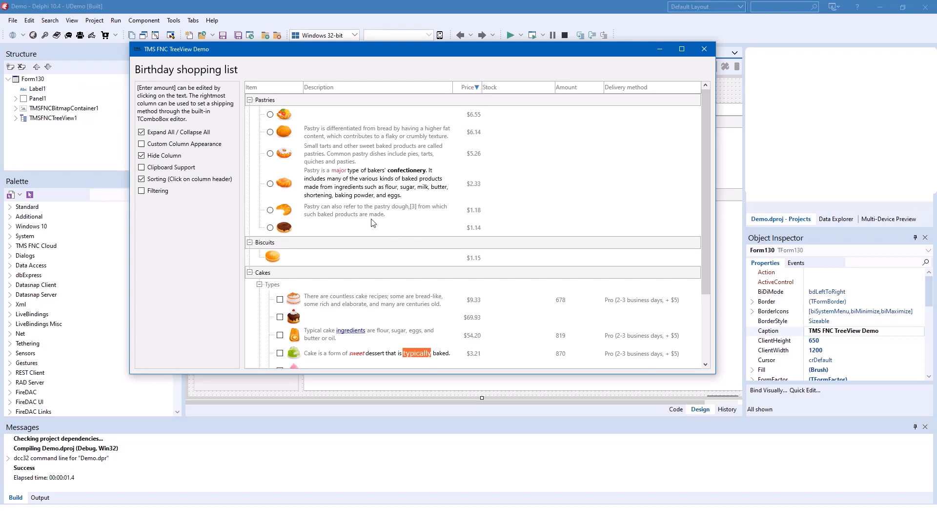
Scroll through the sorted list and toggle the sorting option again
scroll(down, 3)
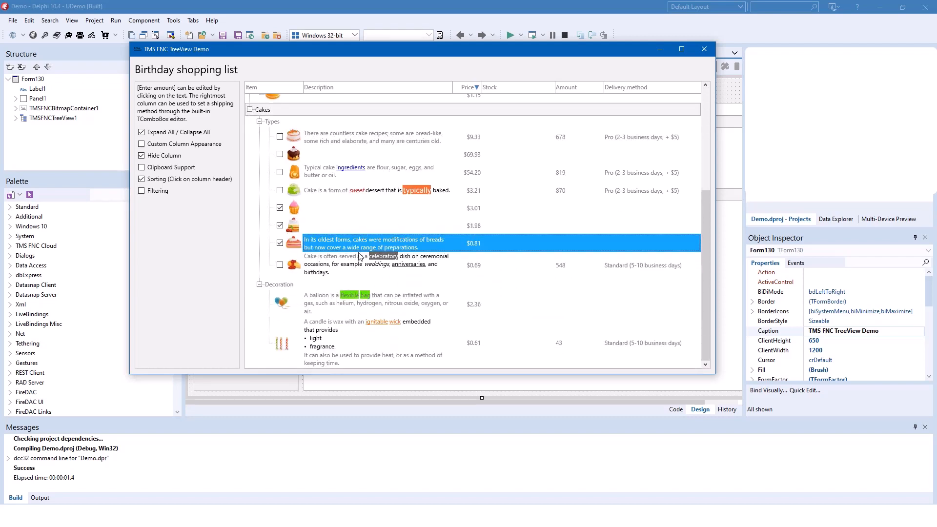
scroll(down, 3)
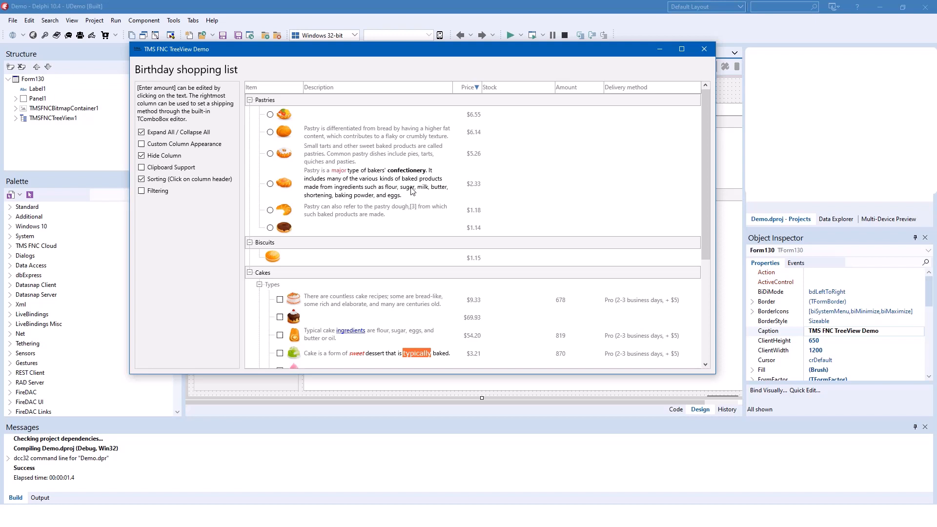
mouse_move(301, 197)
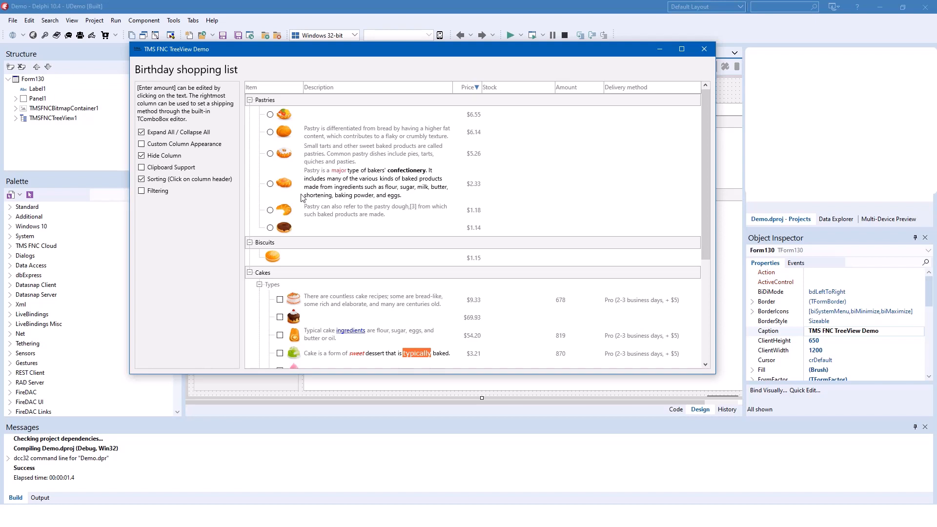
click(142, 178)
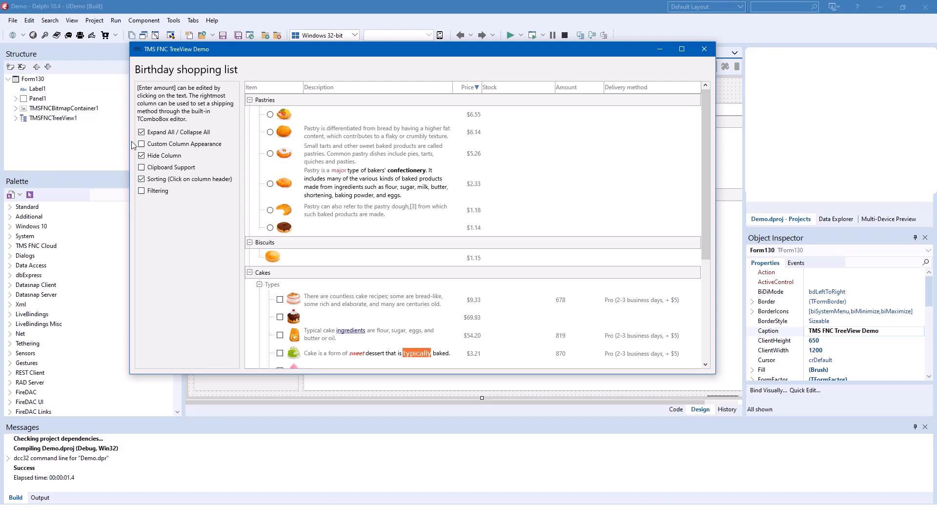
Tick Custom Column Appearance and Filtering so Price shades dark and columns filter
click(142, 144)
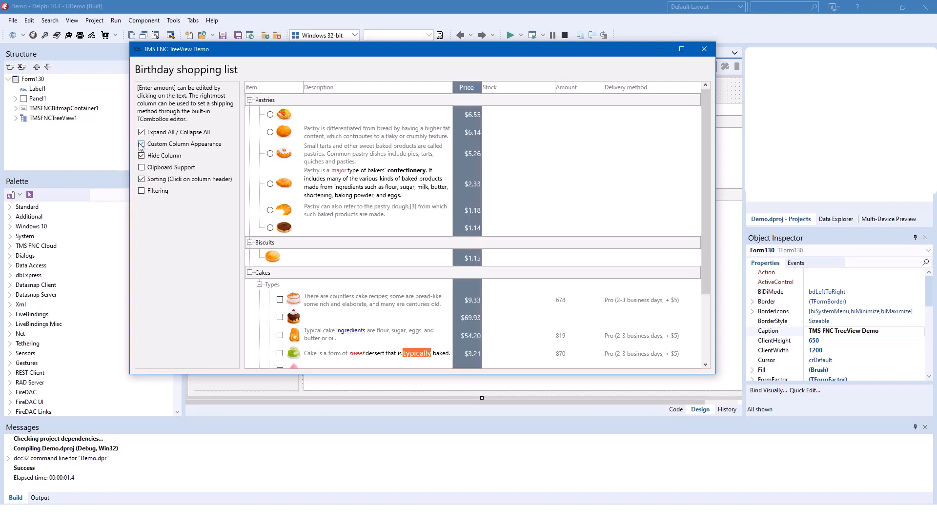
click(142, 144)
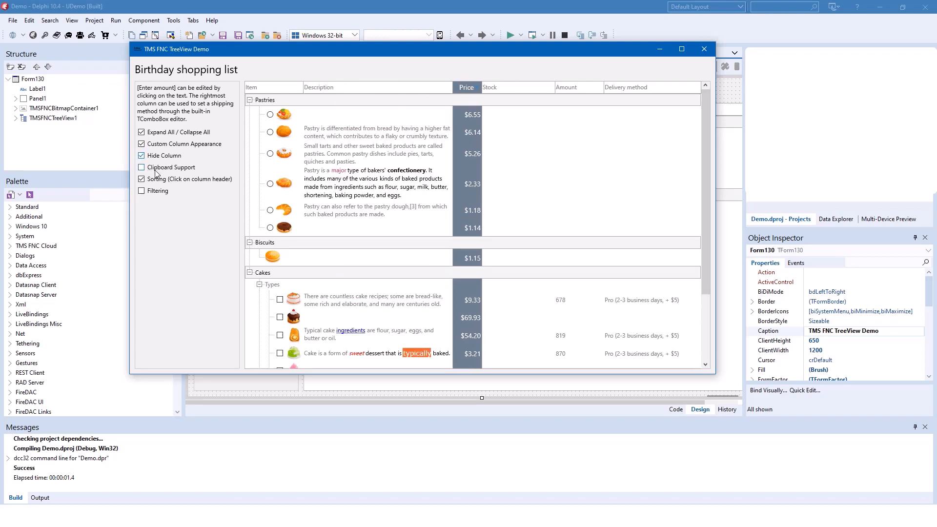
click(142, 168)
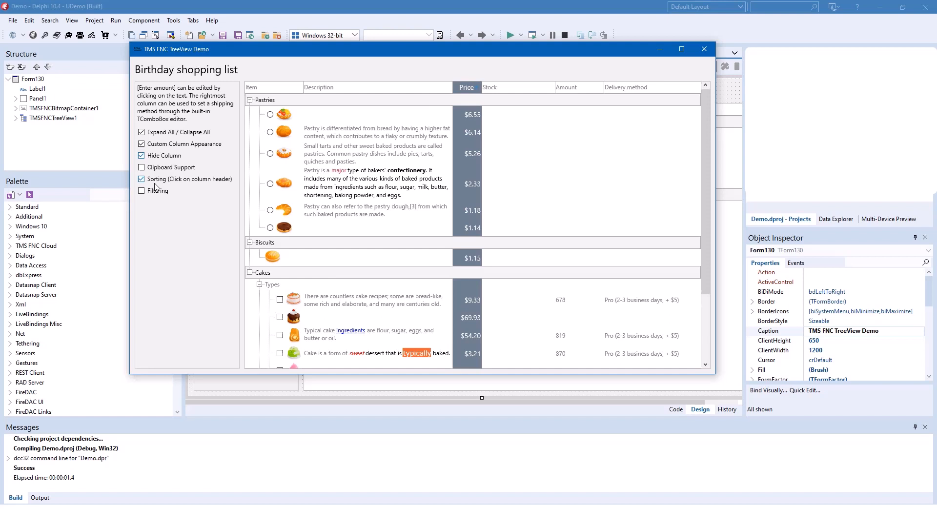
click(141, 191)
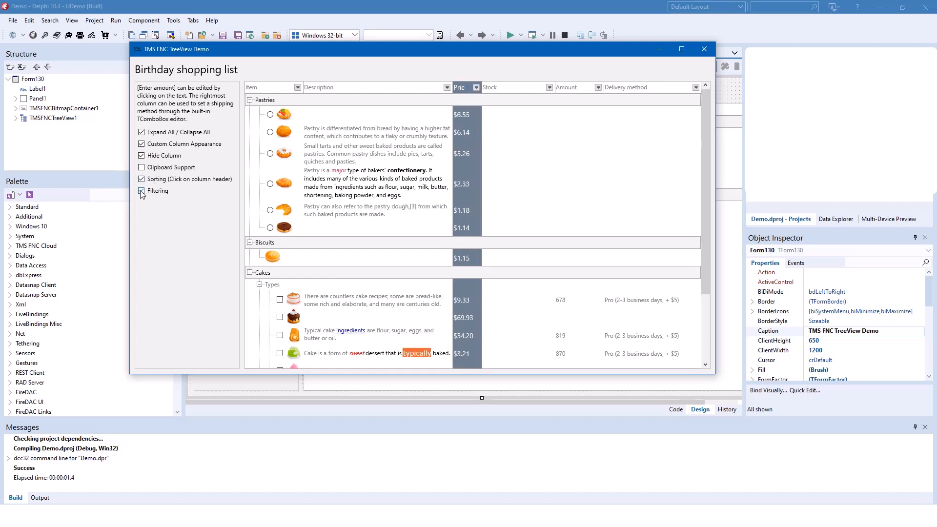
click(141, 178)
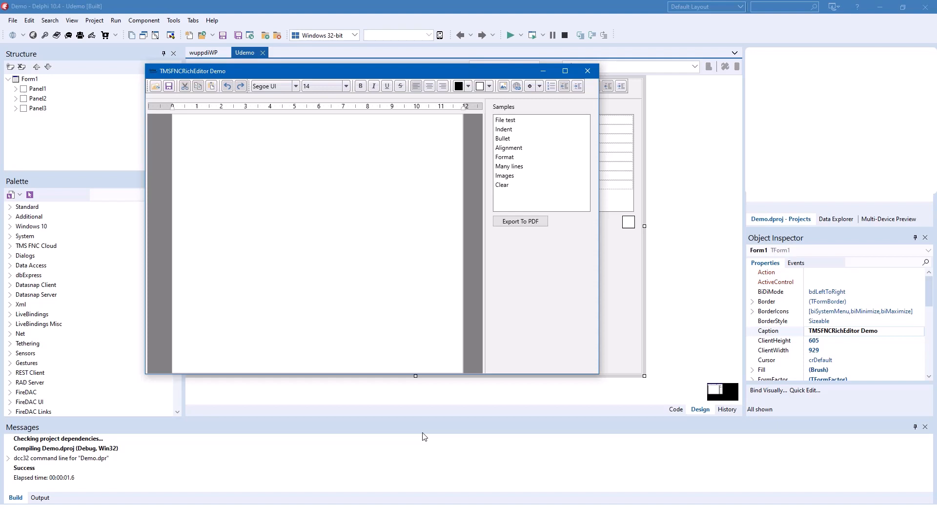
mouse_move(417, 427)
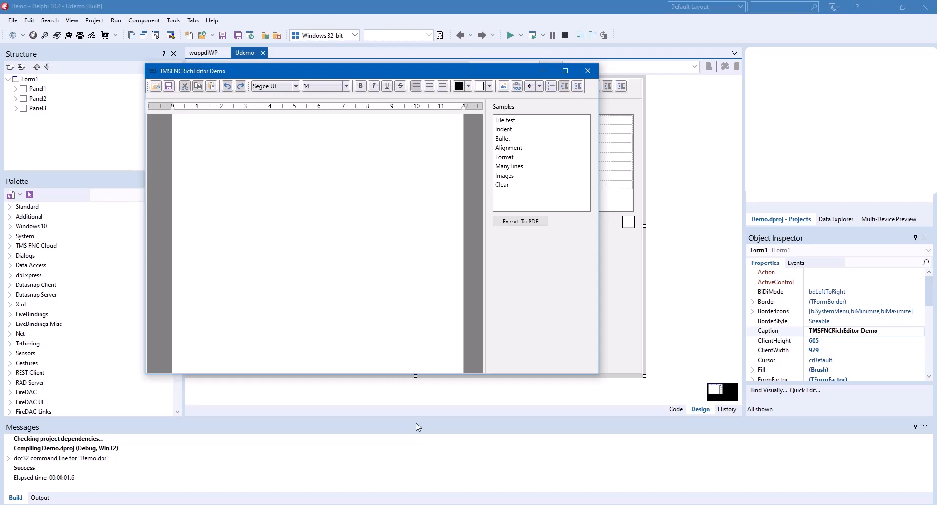
mouse_move(469, 256)
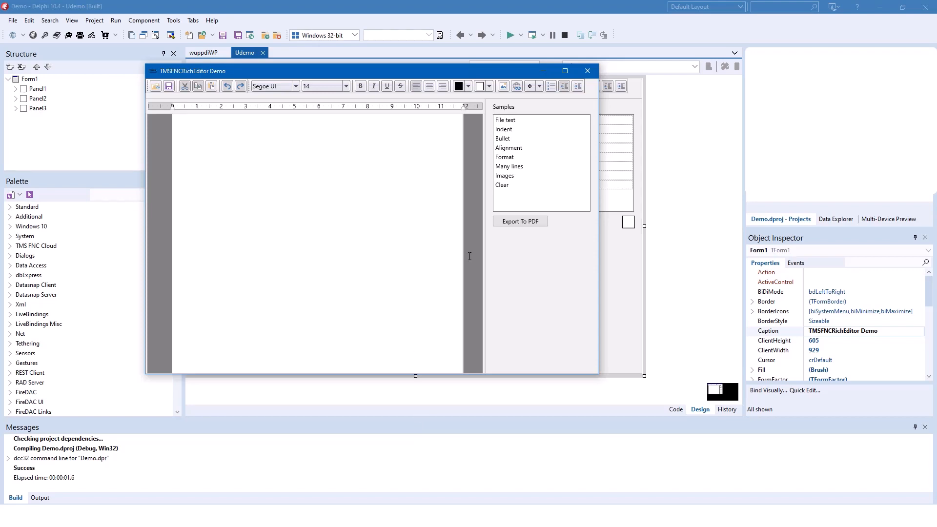
Show the File test, Indent, Bullet and Alignment samples in the rich editor
click(505, 120)
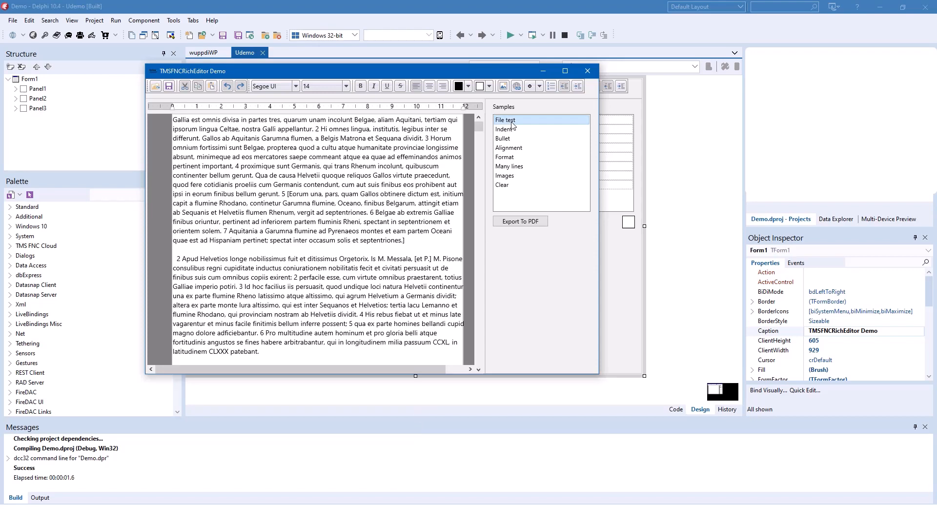
click(505, 128)
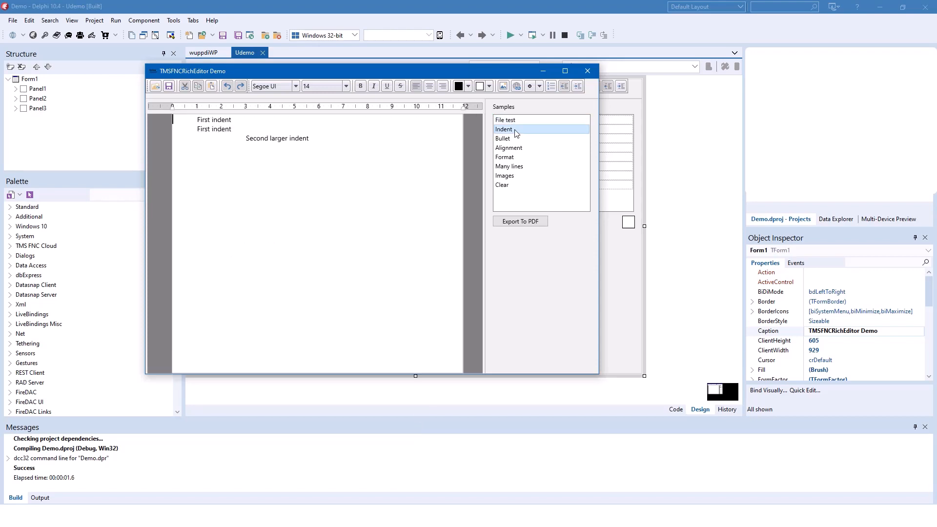
click(503, 138)
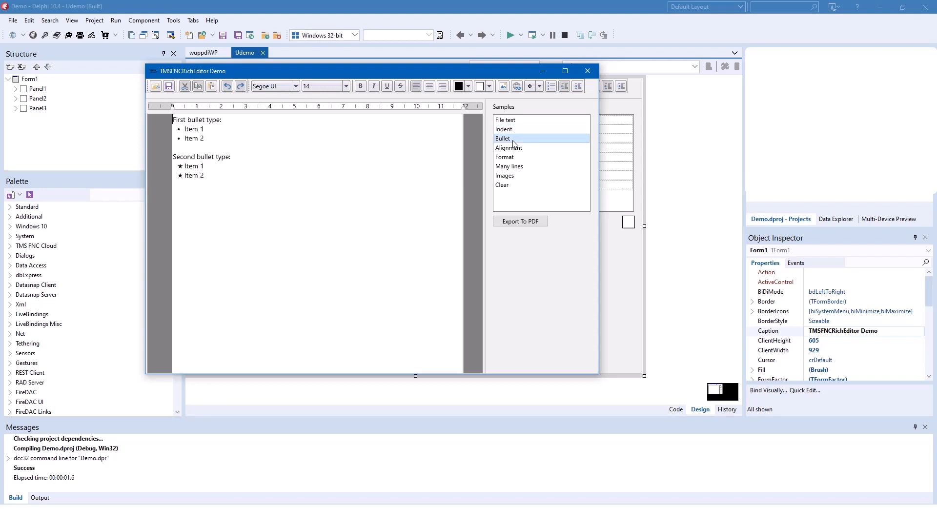
click(509, 148)
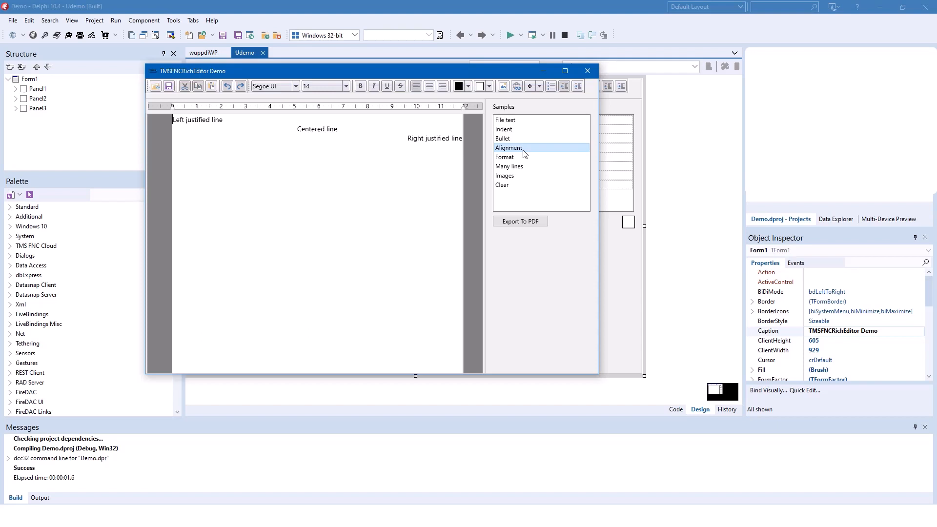
Show the Format, Many lines and Images samples, then close the rich editor demo
click(504, 157)
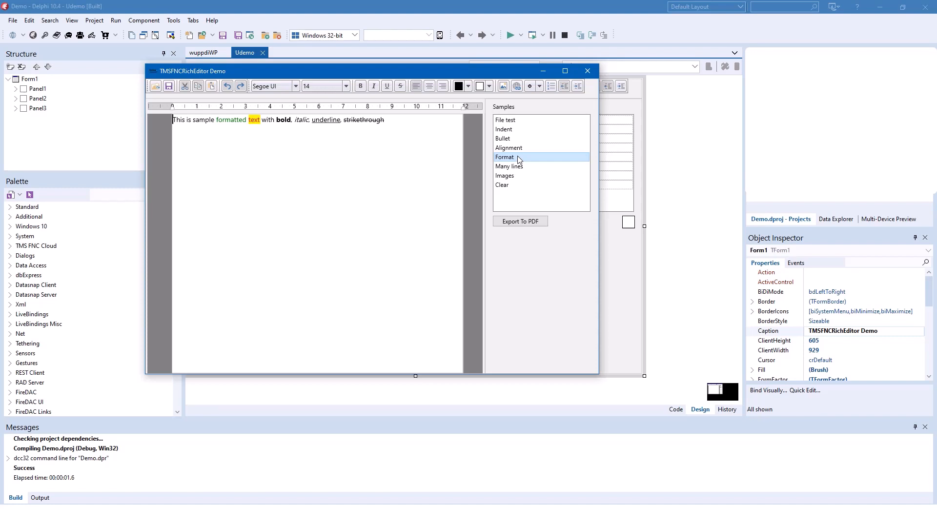
click(509, 166)
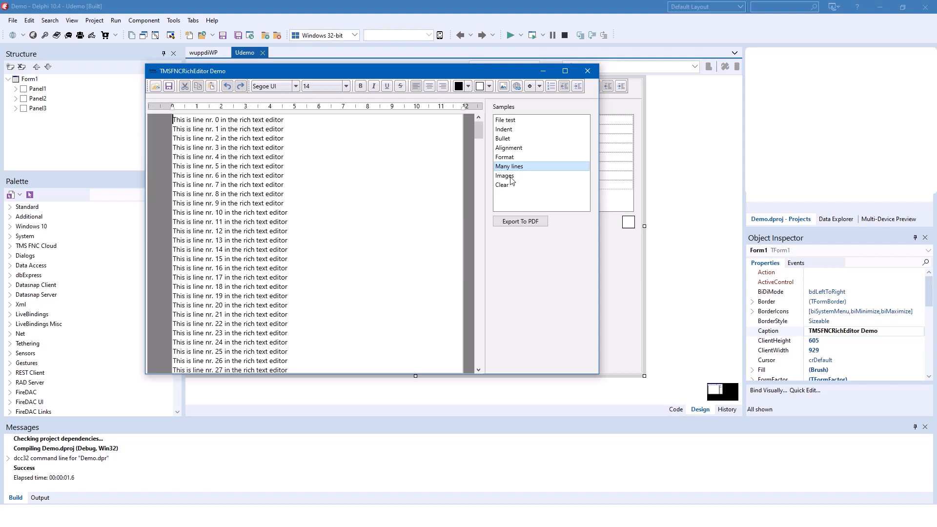
click(504, 175)
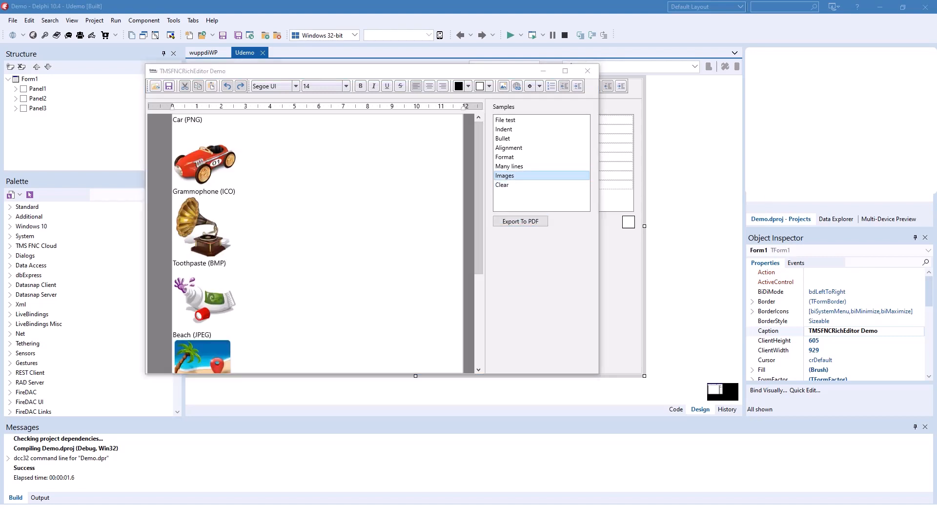
click(519, 221)
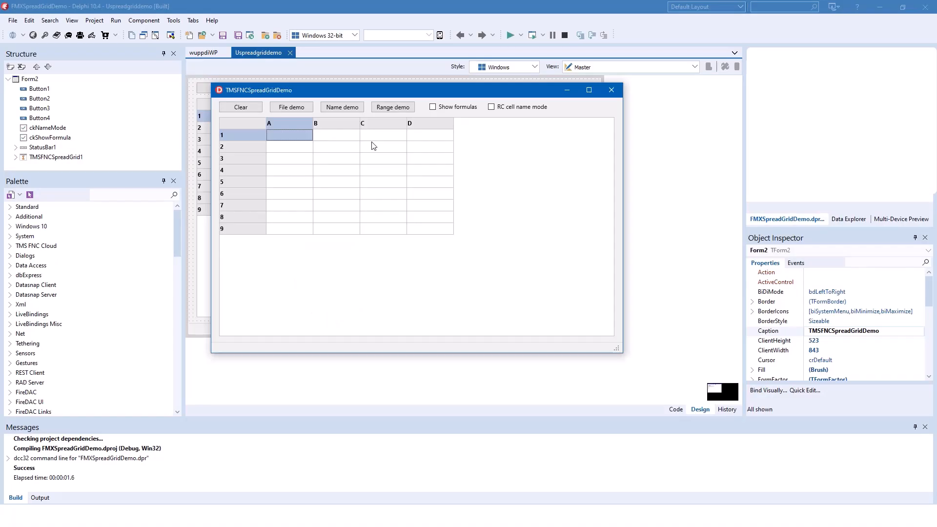
mouse_move(339, 158)
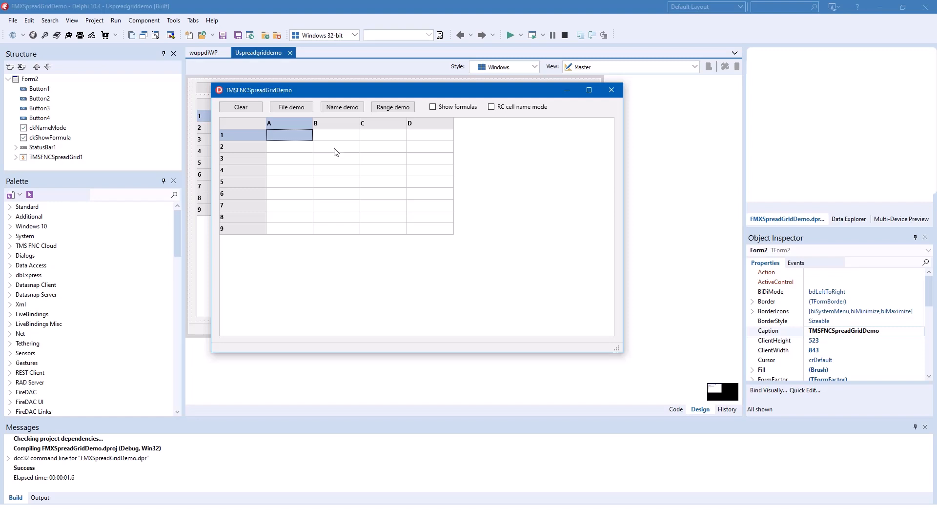
Enter =5+10 in cell B2 to get 15, then load the File demo data into the grid
click(336, 146)
text(=5+10)
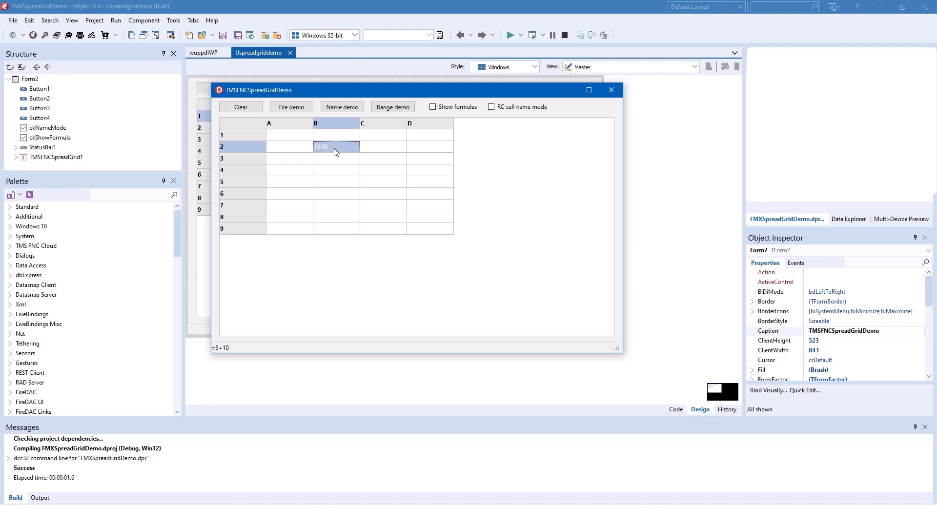
mouse_move(339, 159)
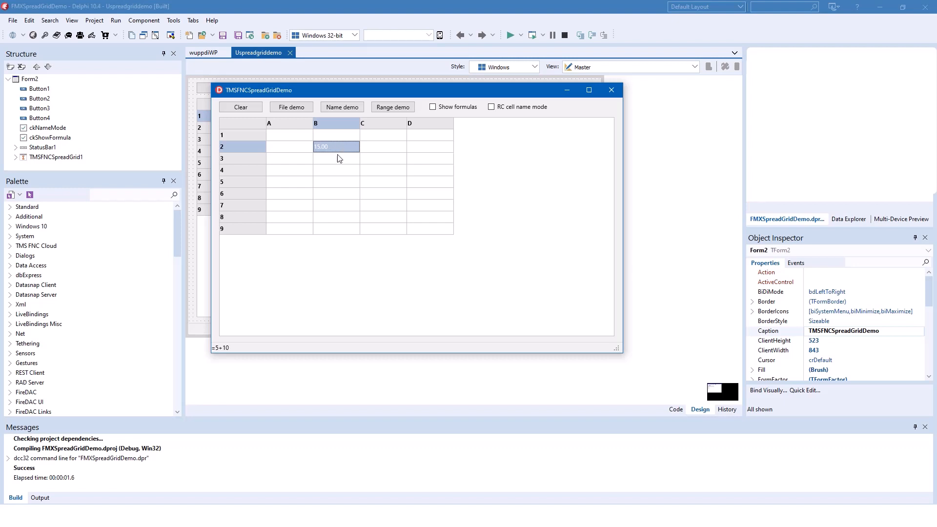
click(291, 107)
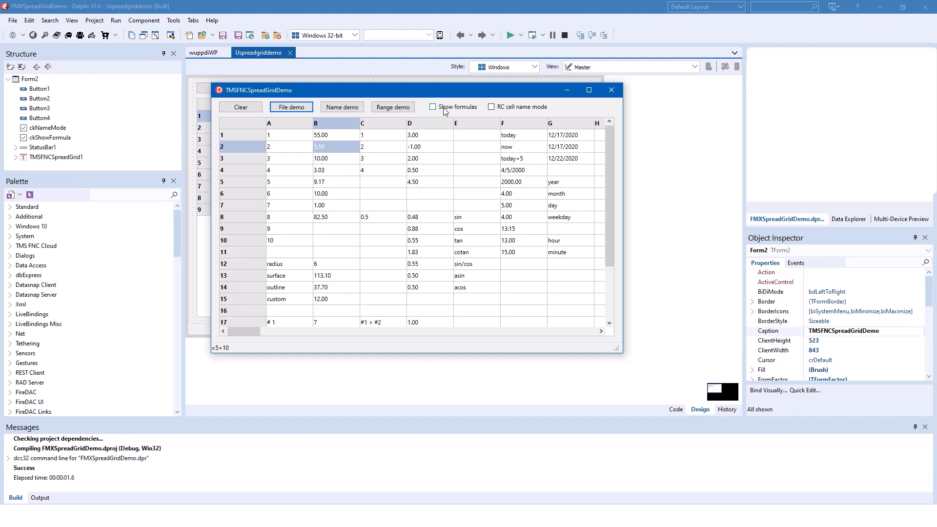
Display formulas instead of results and inspect the =AVERAGE cell in column 2
click(433, 107)
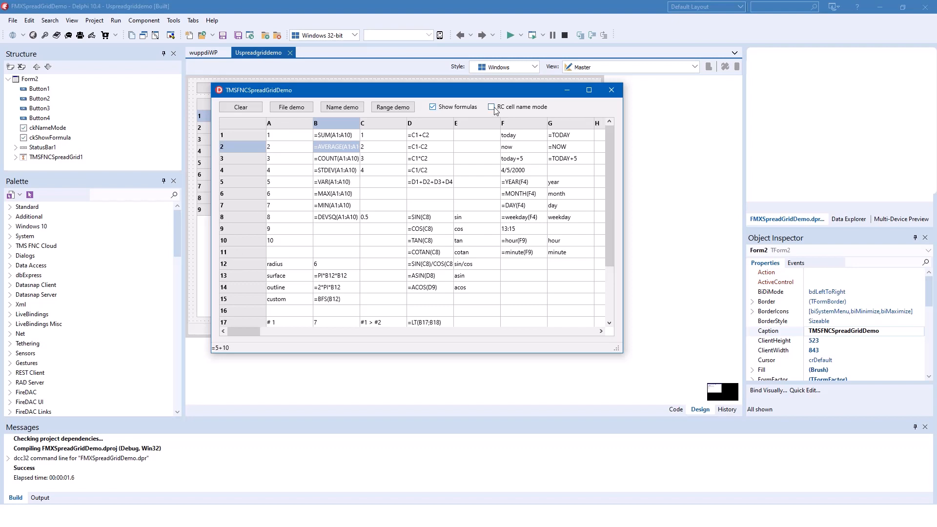
click(492, 106)
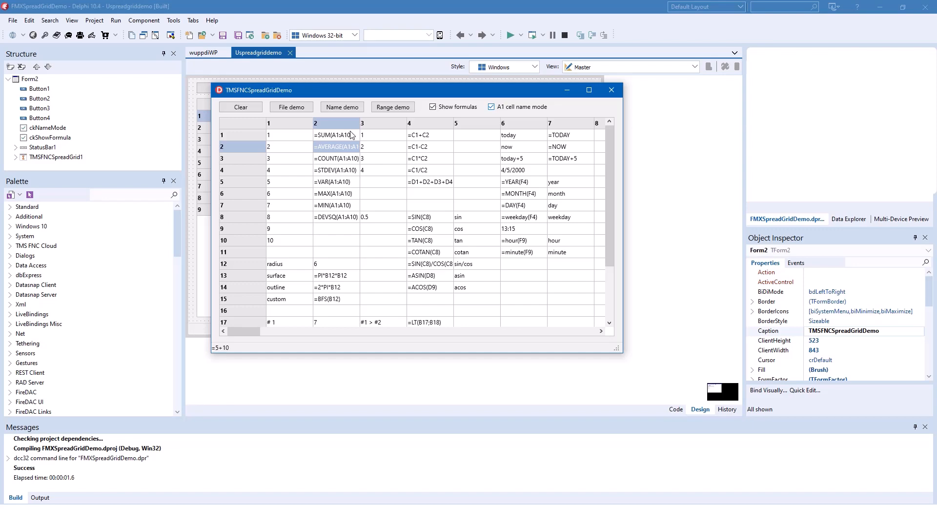
mouse_move(352, 136)
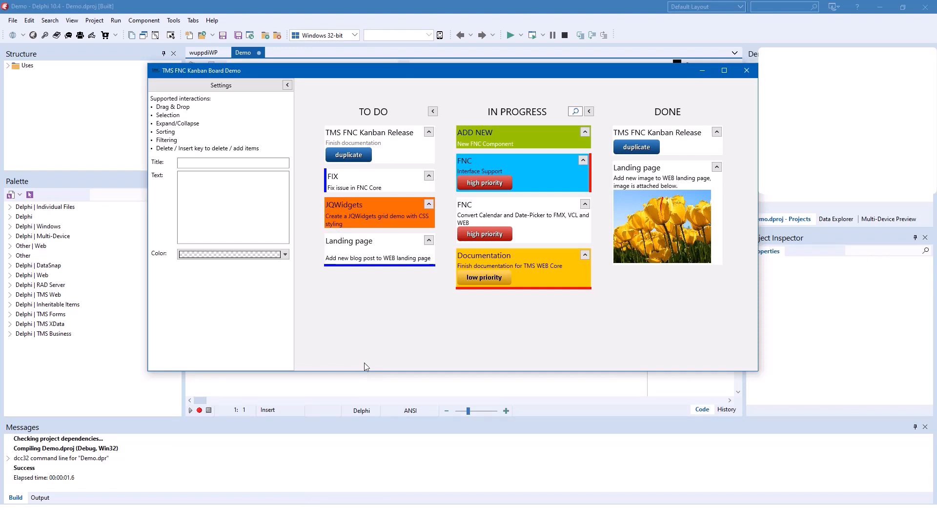
mouse_move(392, 124)
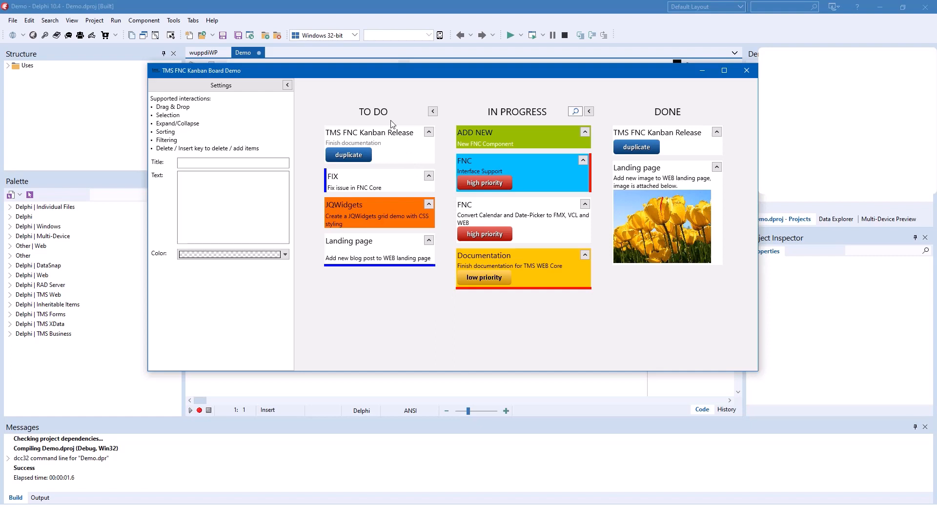
mouse_move(655, 116)
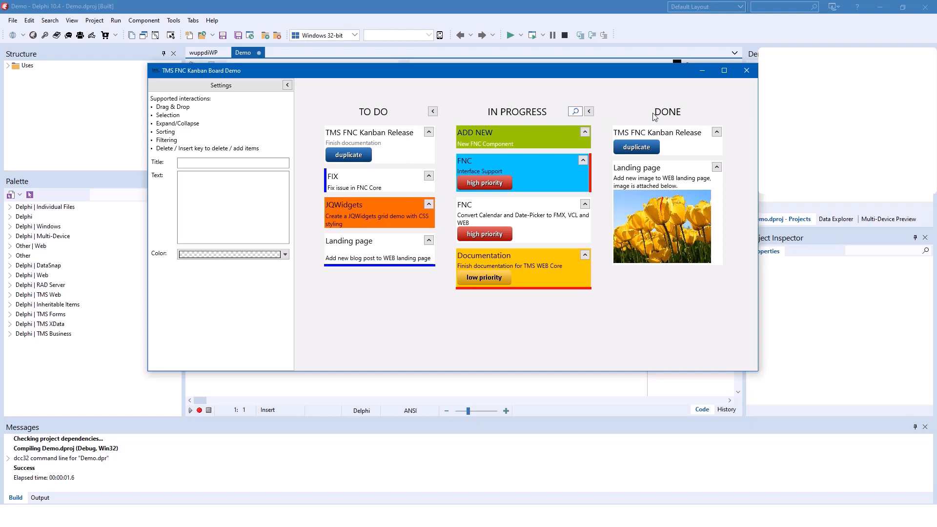
mouse_move(454, 332)
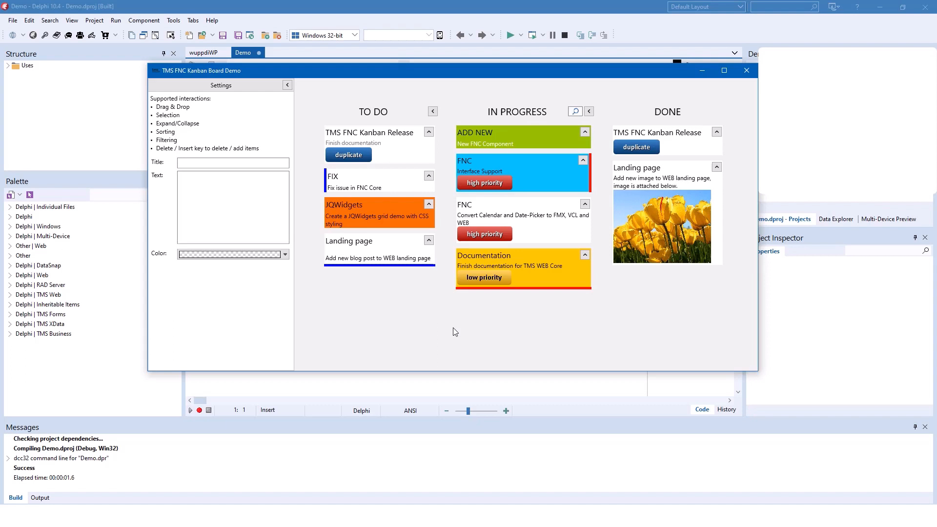
Collapse and re-expand TO DO, then filter the In Progress column by 'comp'
click(432, 111)
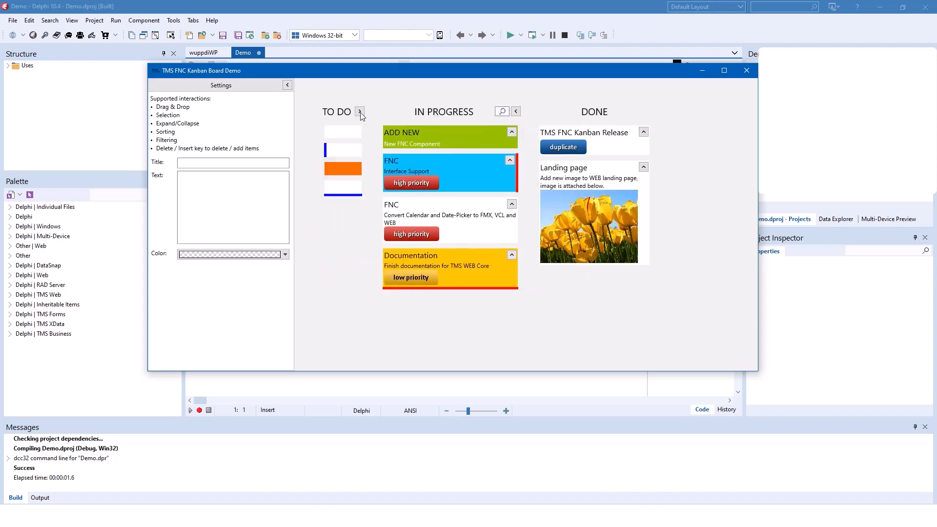
click(360, 111)
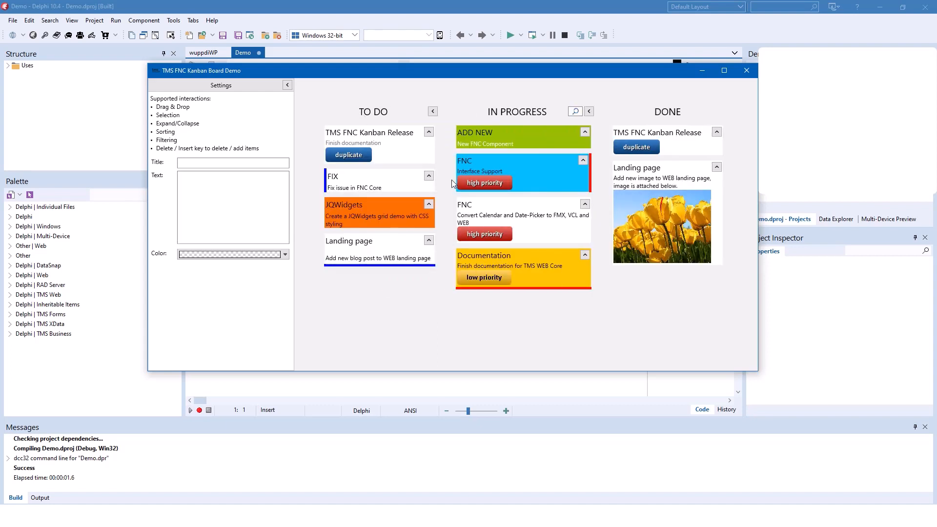
click(575, 112)
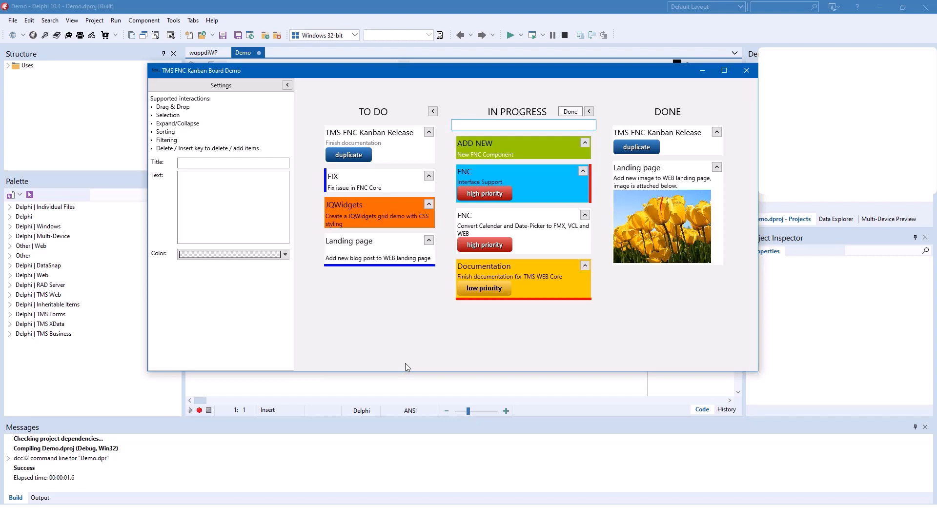
text(comp)
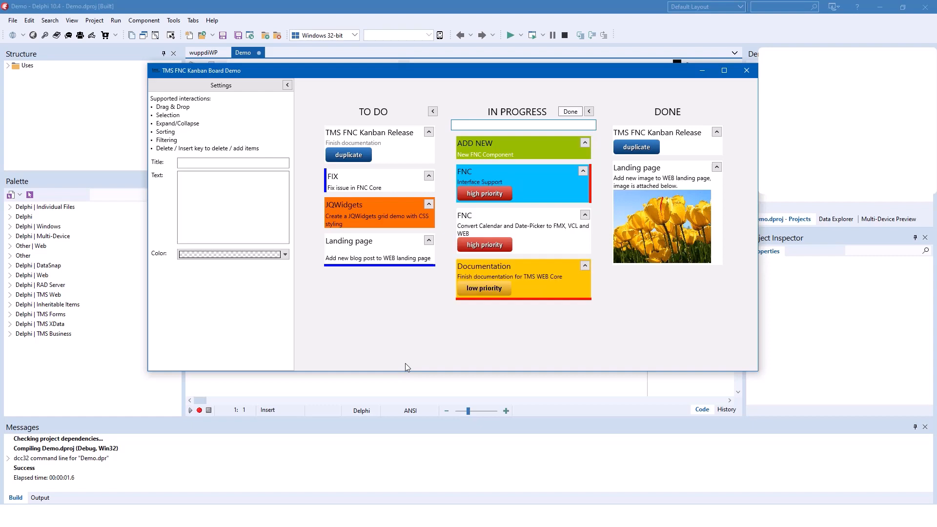
mouse_move(425, 311)
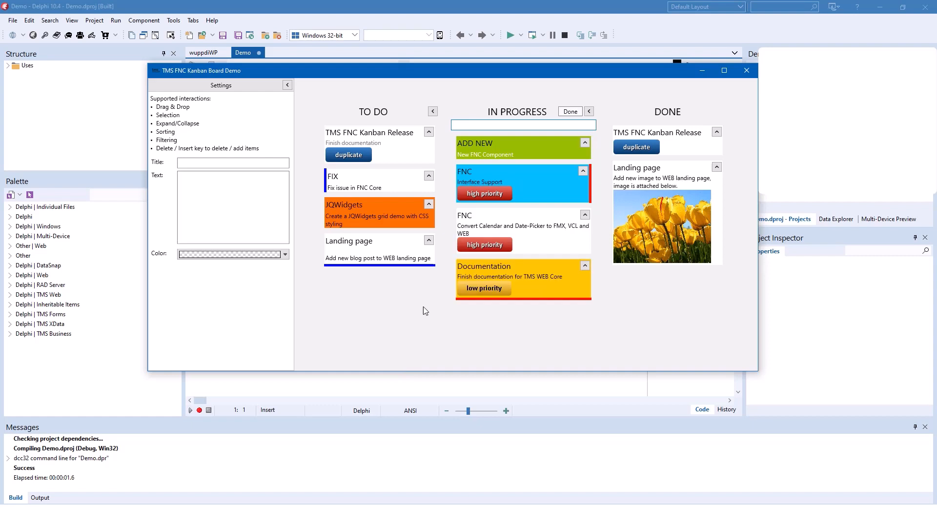
Select the JQWidgets card and then the FNC card in In Progress
click(378, 214)
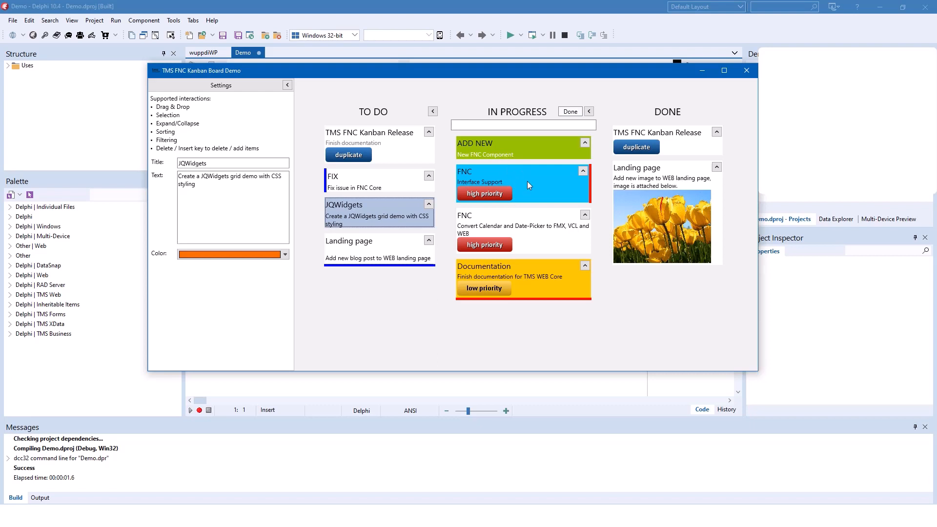
click(523, 182)
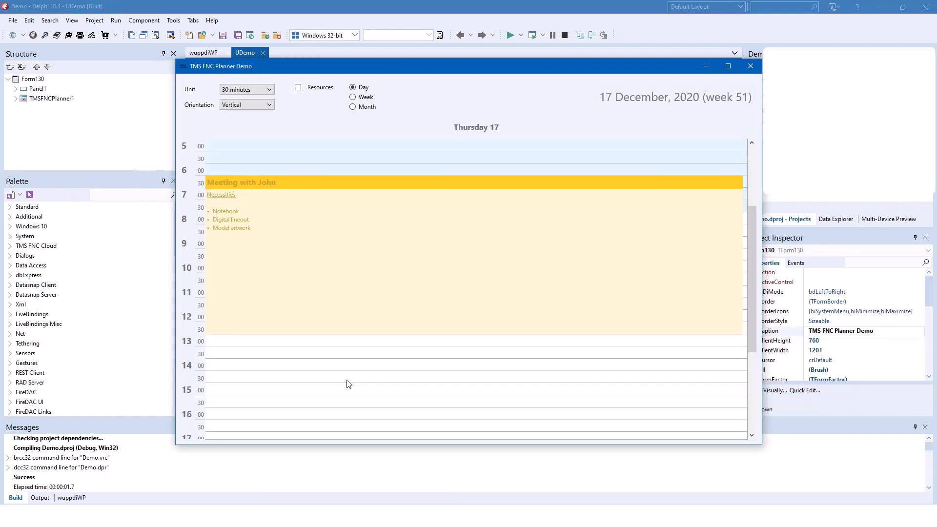
mouse_move(393, 245)
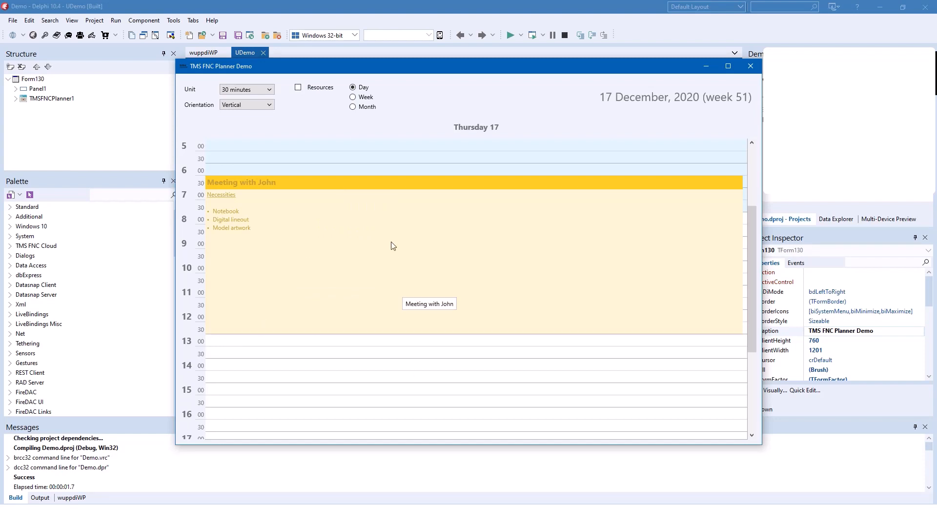
mouse_move(377, 146)
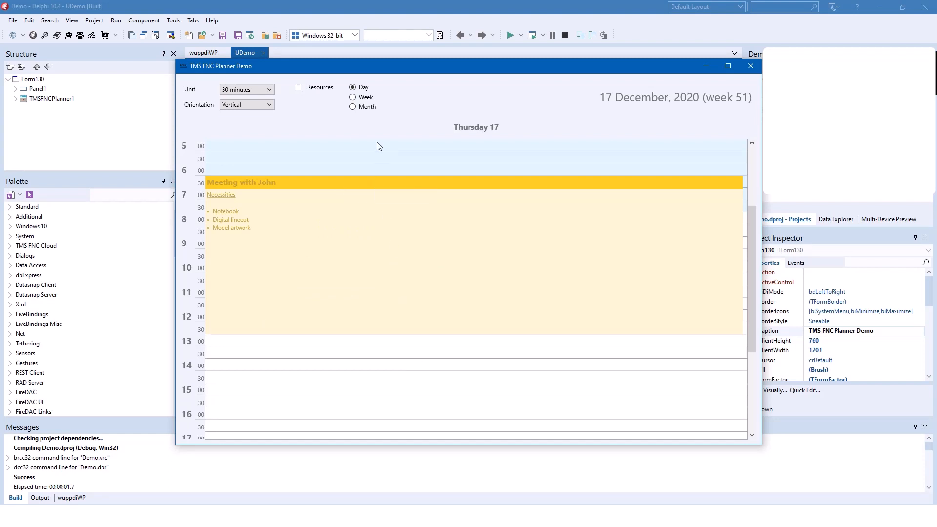
Switch the planner to Week then Month view and briefly open the Presentation event editor
click(354, 96)
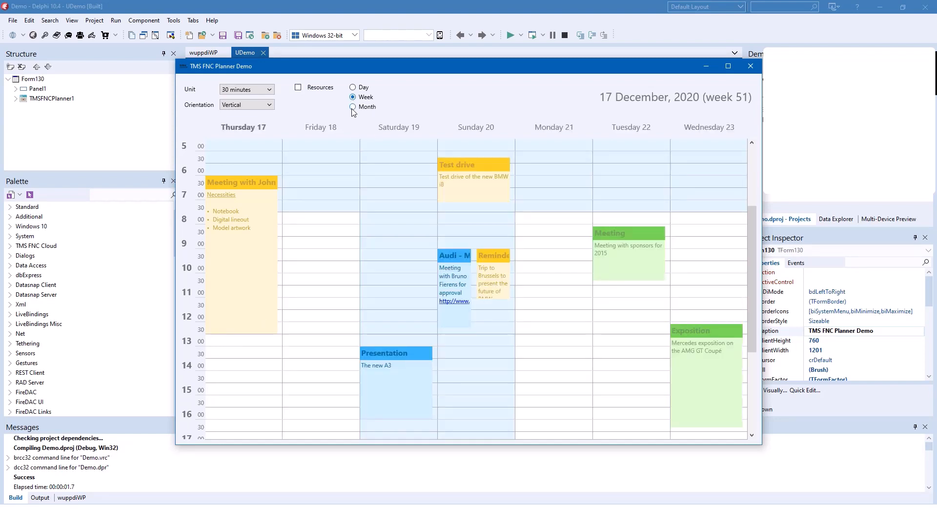
click(354, 106)
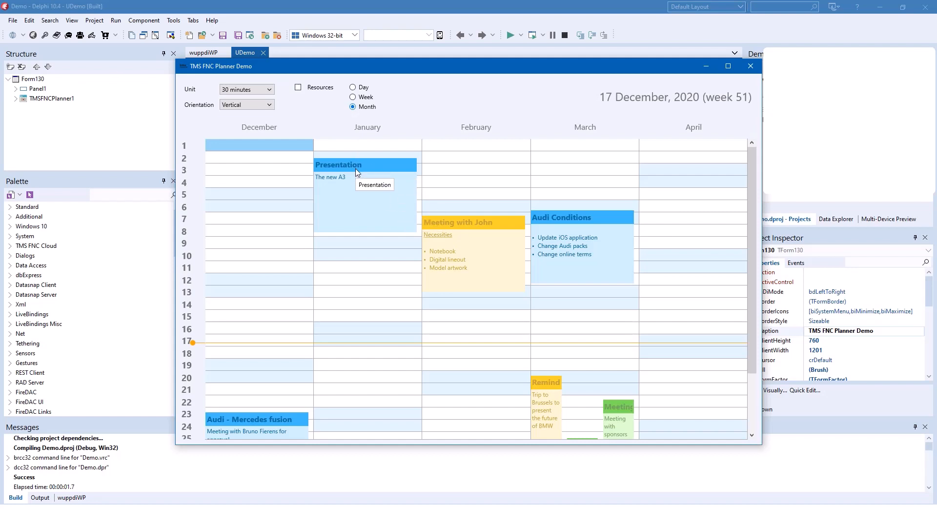
double_click(338, 165)
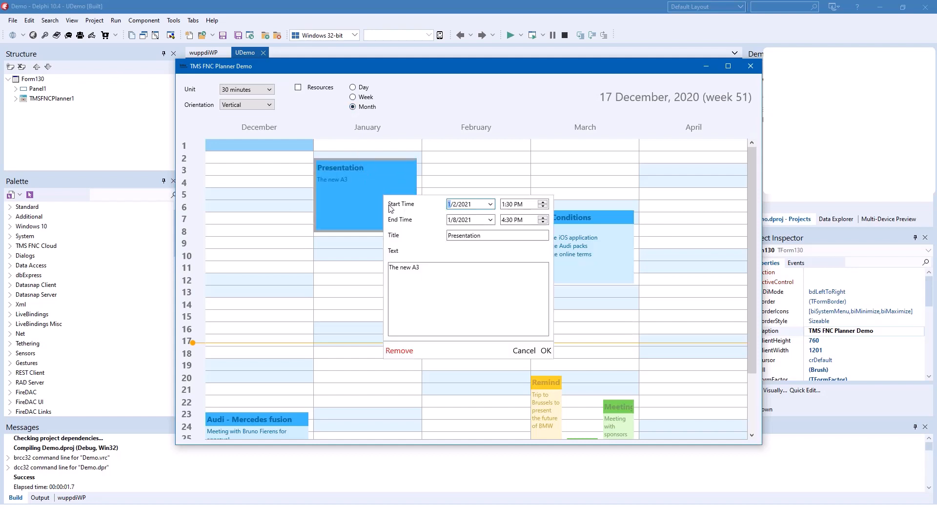
mouse_move(370, 248)
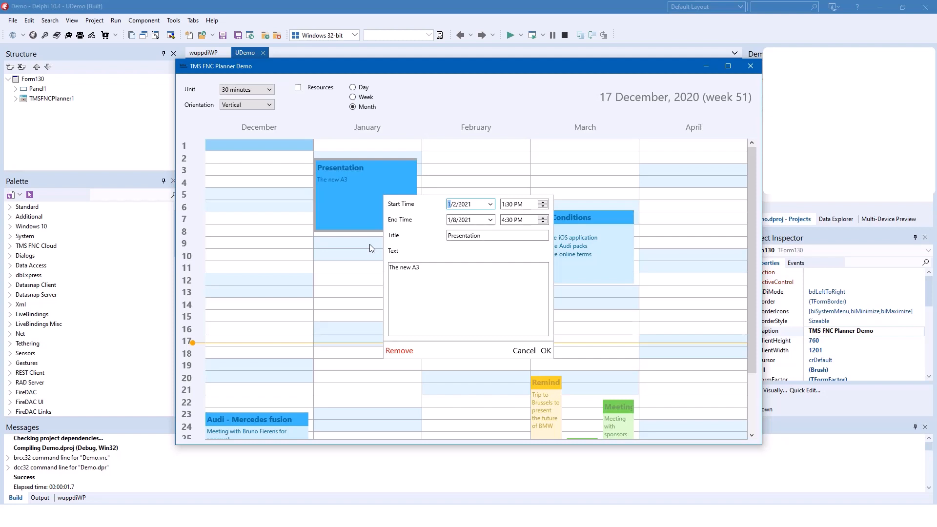
click(524, 351)
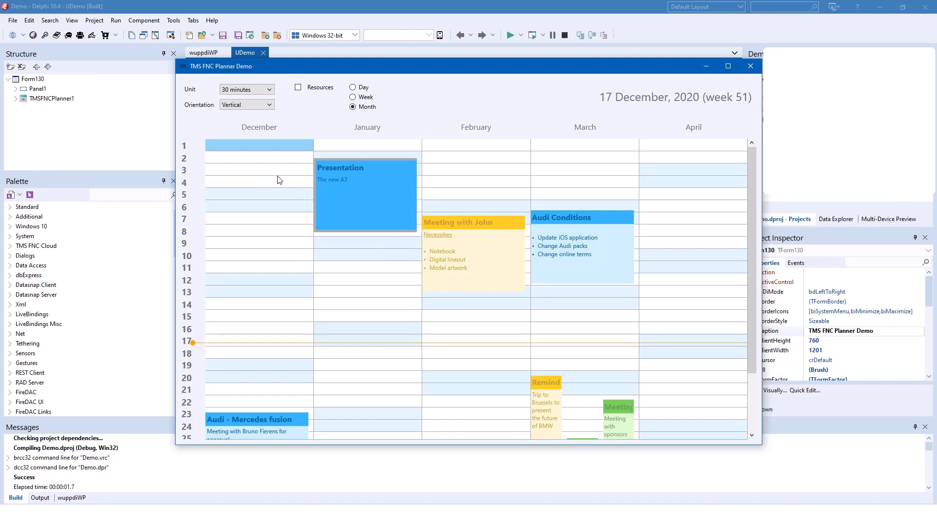
Set the planner time unit to 15 minutes and lay it out horizontally
click(268, 90)
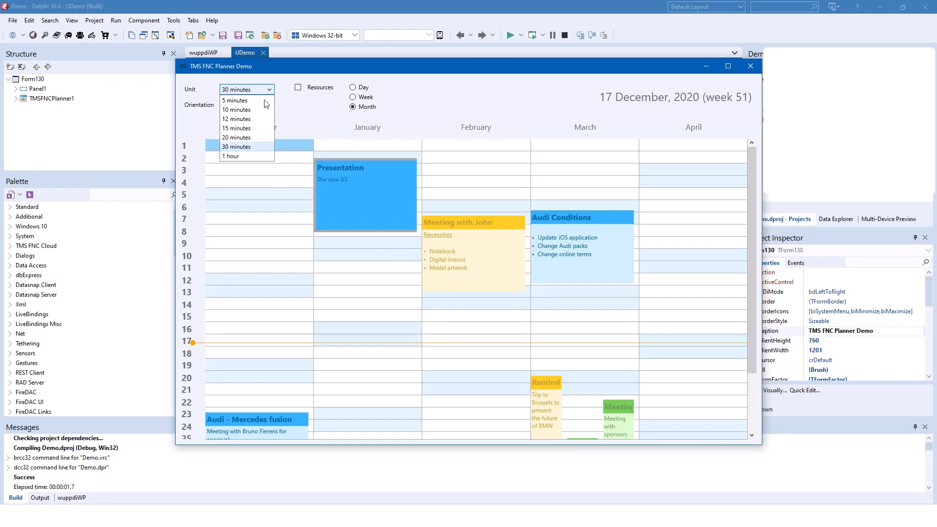
click(237, 128)
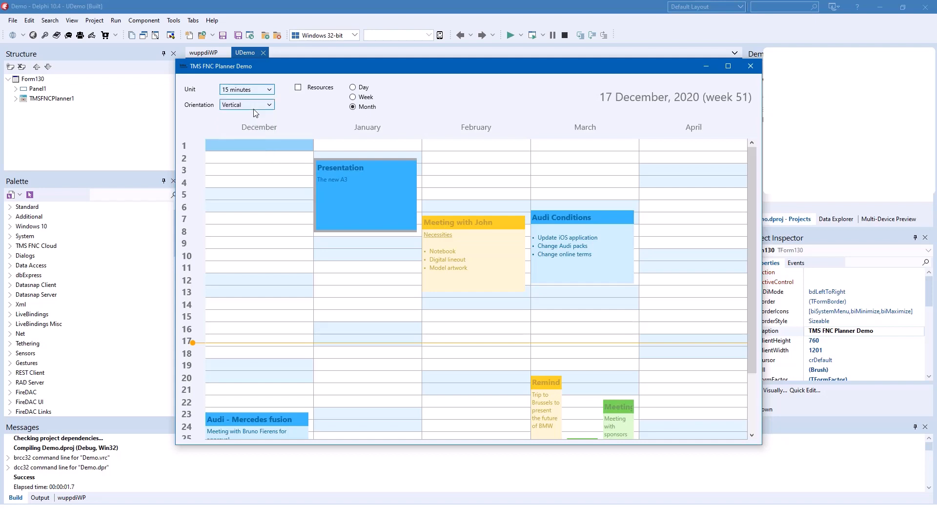
click(246, 104)
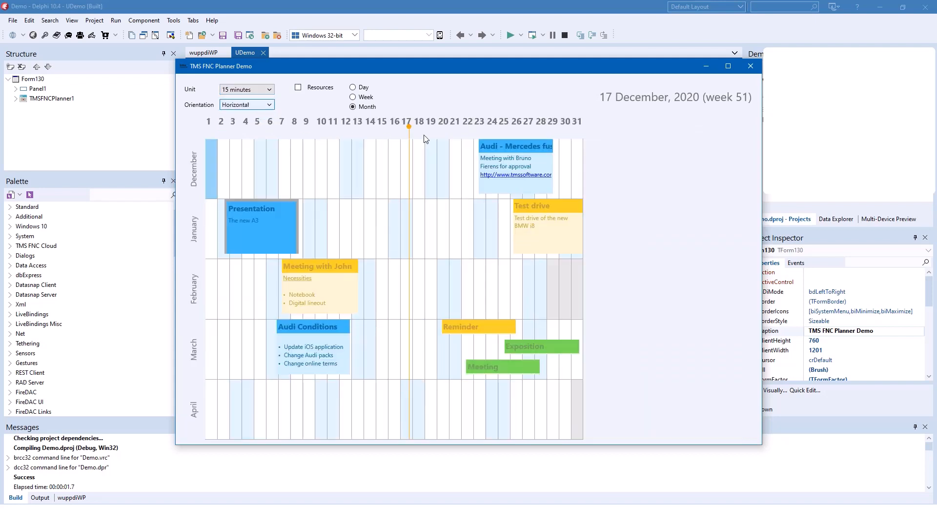
Show resource rows and the day view, then return to vertical month view
click(299, 87)
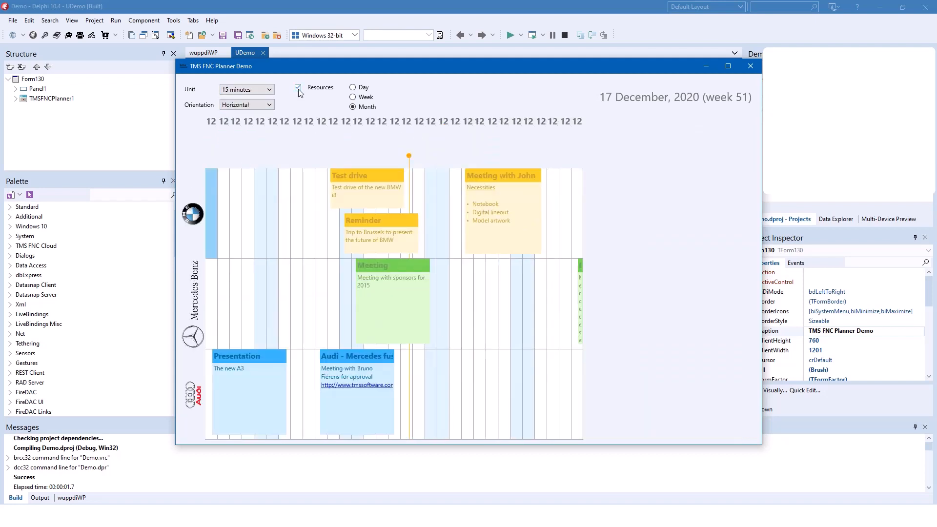
click(354, 87)
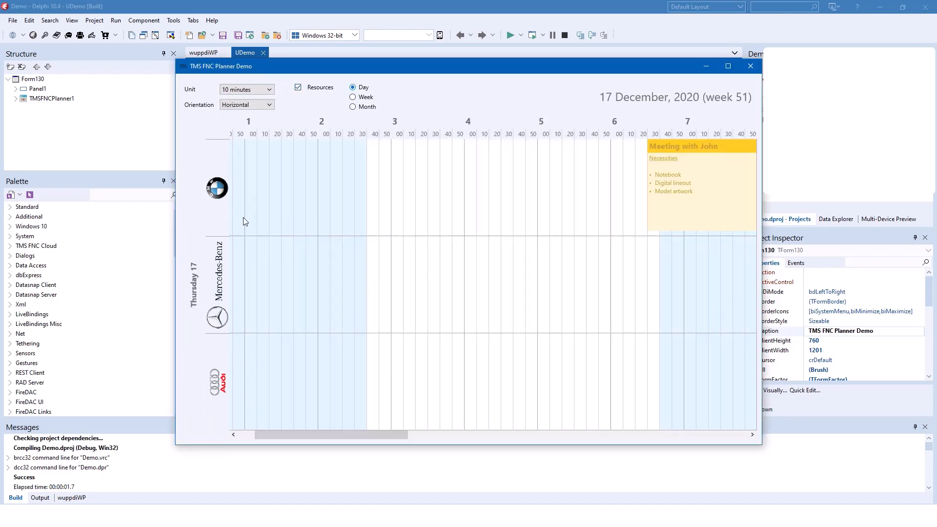
click(353, 107)
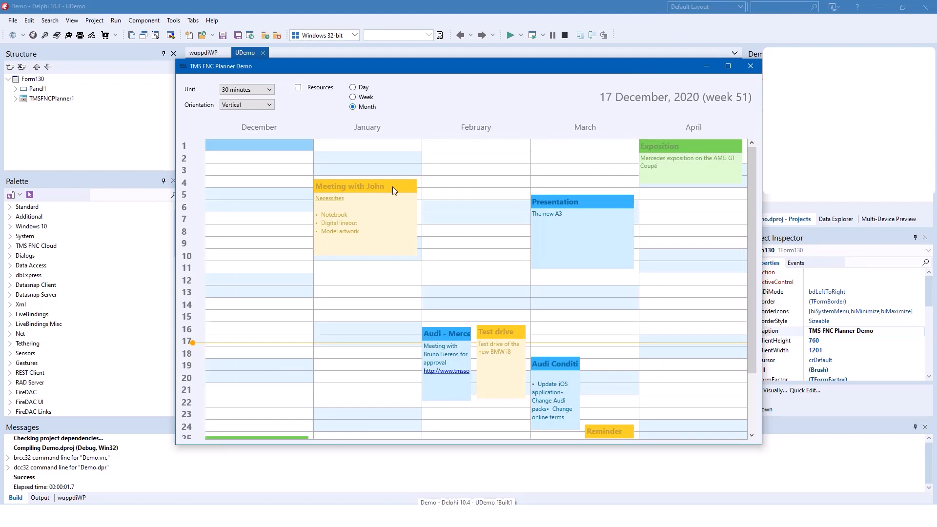